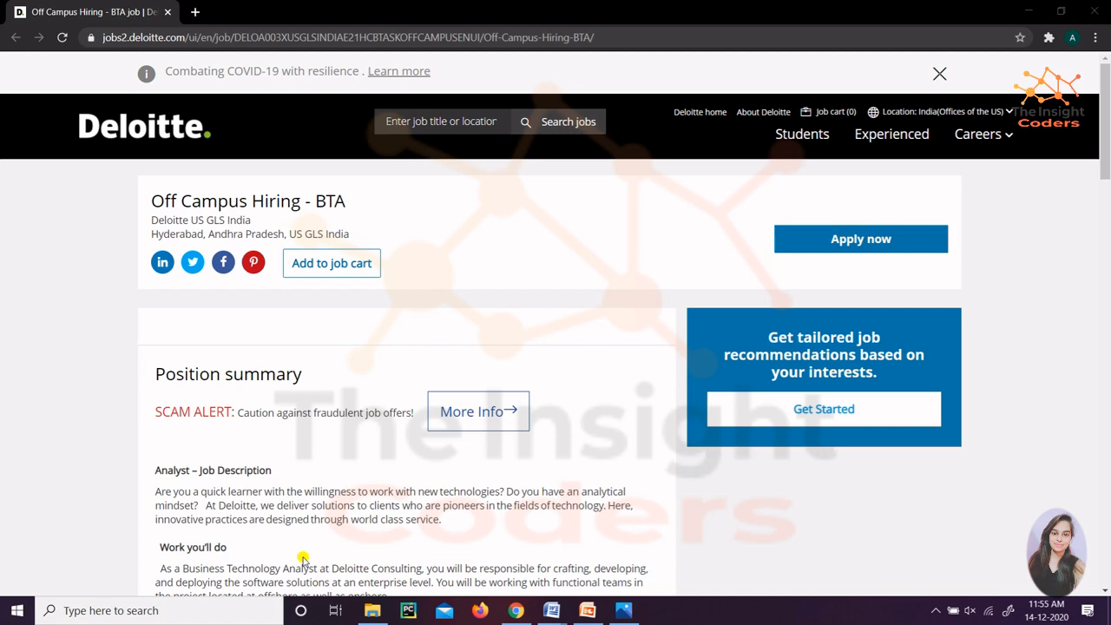
Read through the BTA job description, highlighting the list of job responsibilities.
scroll("down", 3)
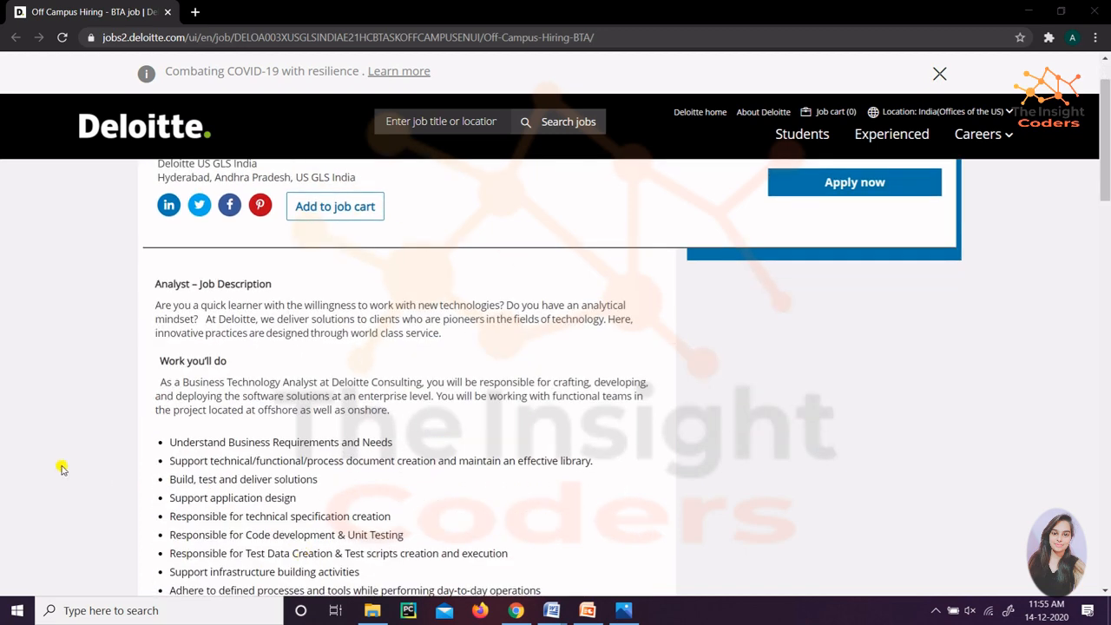
mouse_move(154, 303)
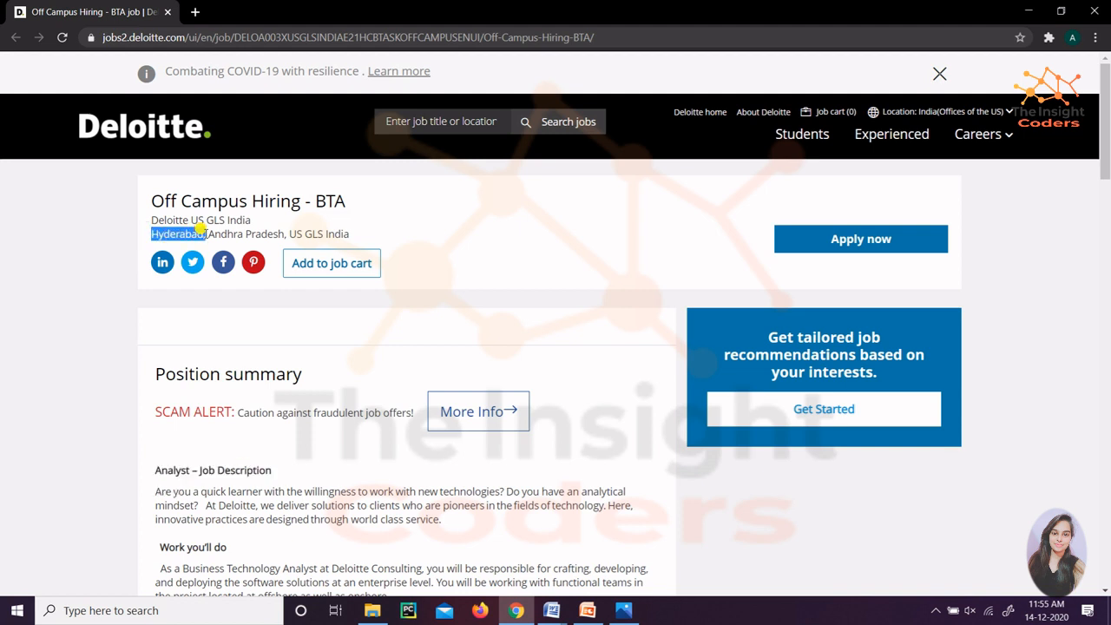
scroll("down", 3)
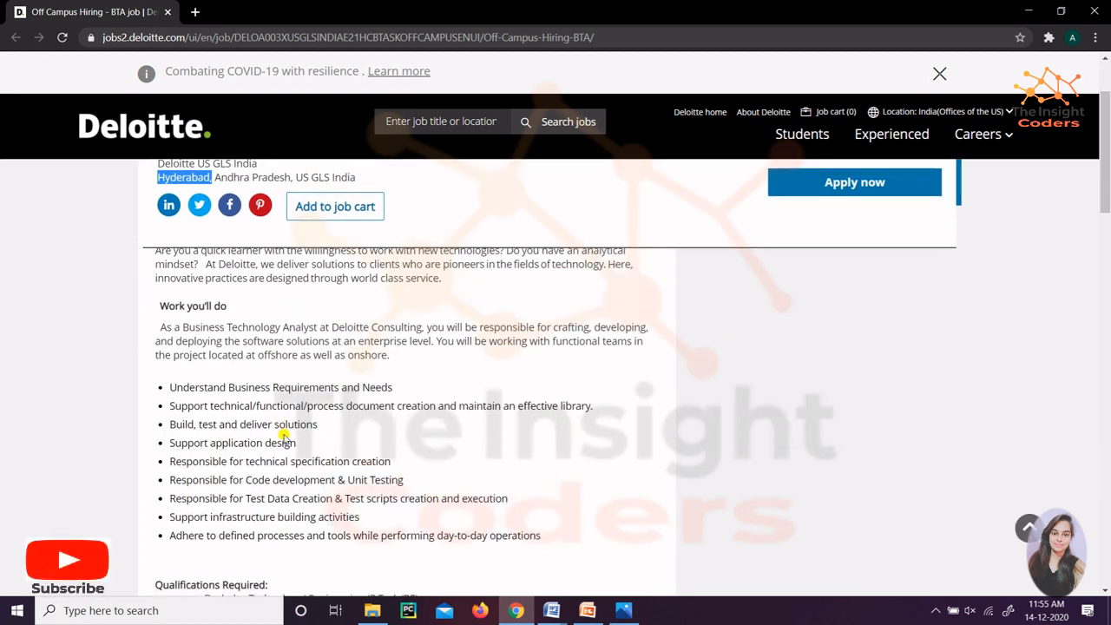
mouse_move(178, 386)
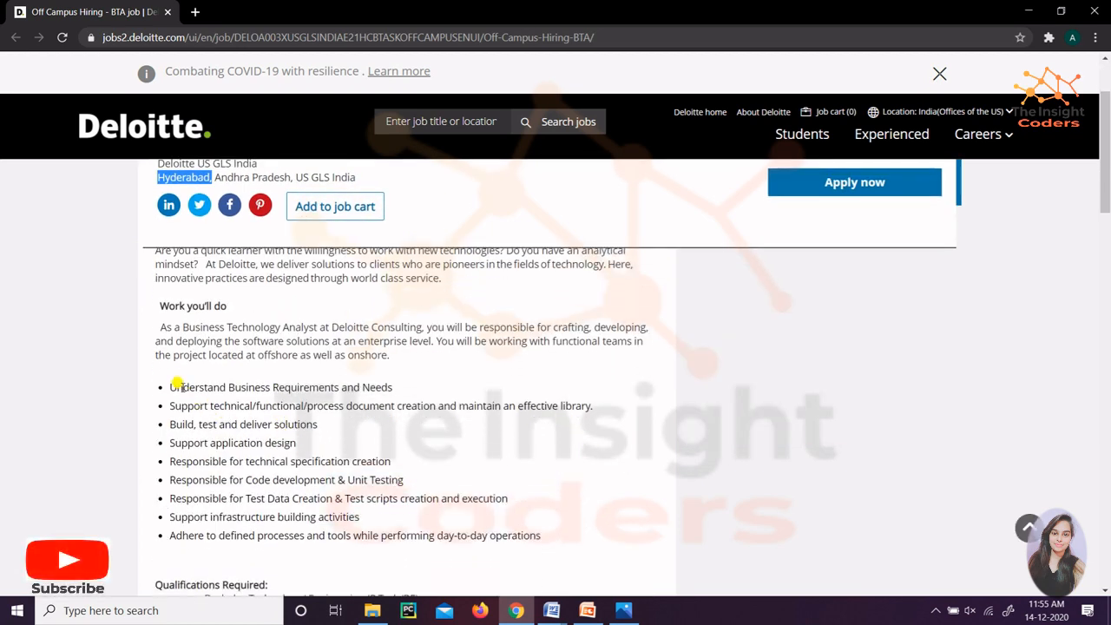
left_click_drag(178, 386, 463, 535)
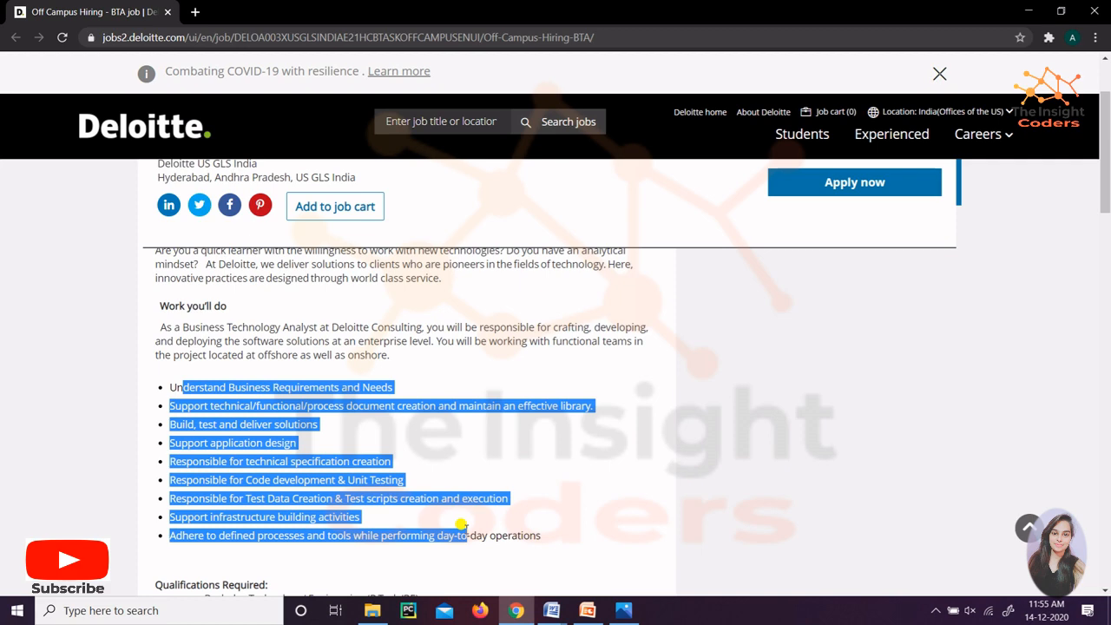
scroll("down", 3)
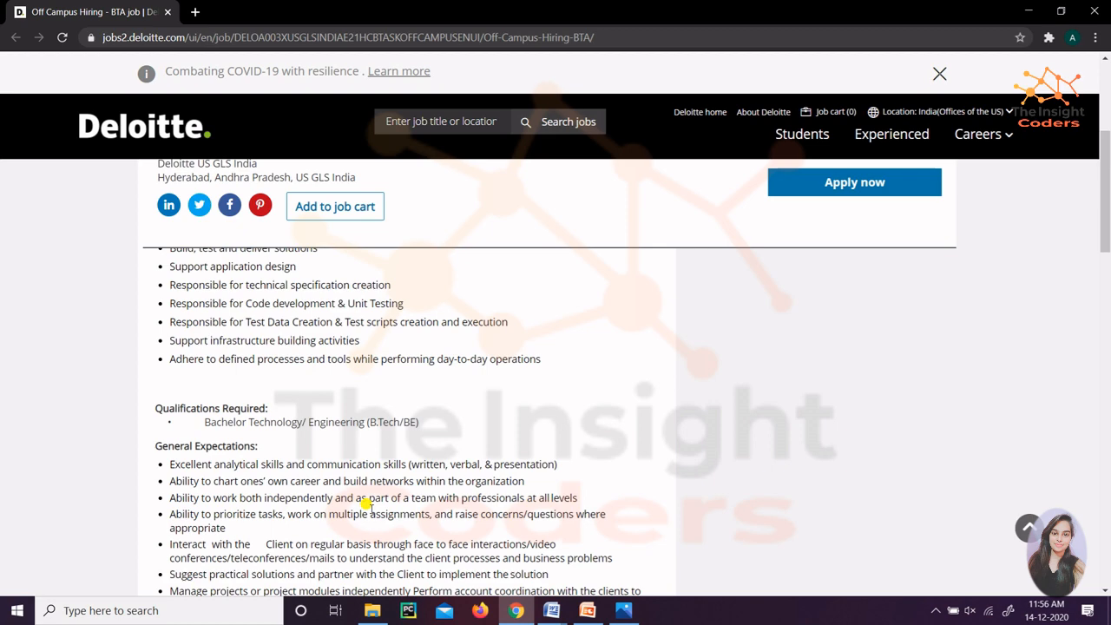
scroll("down", 3)
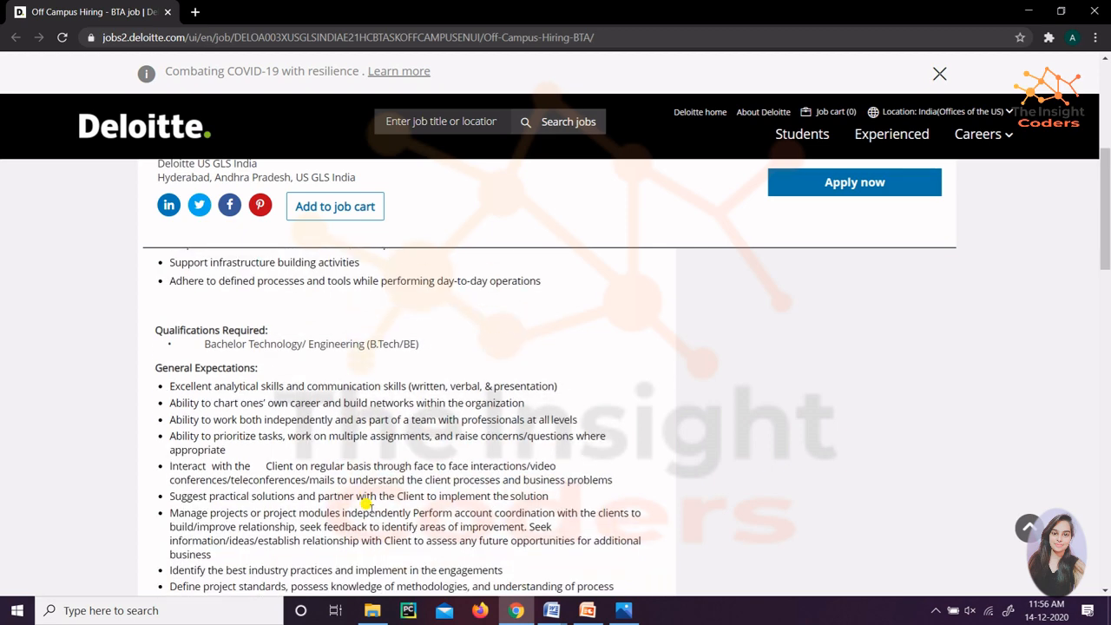
scroll("down", 3)
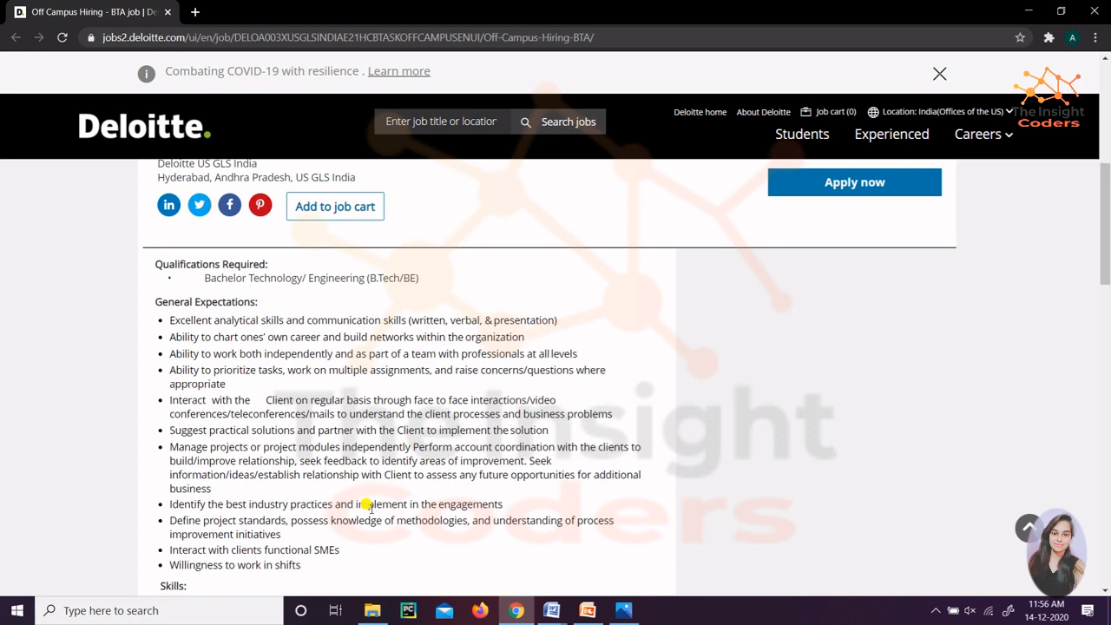
scroll("down", 3)
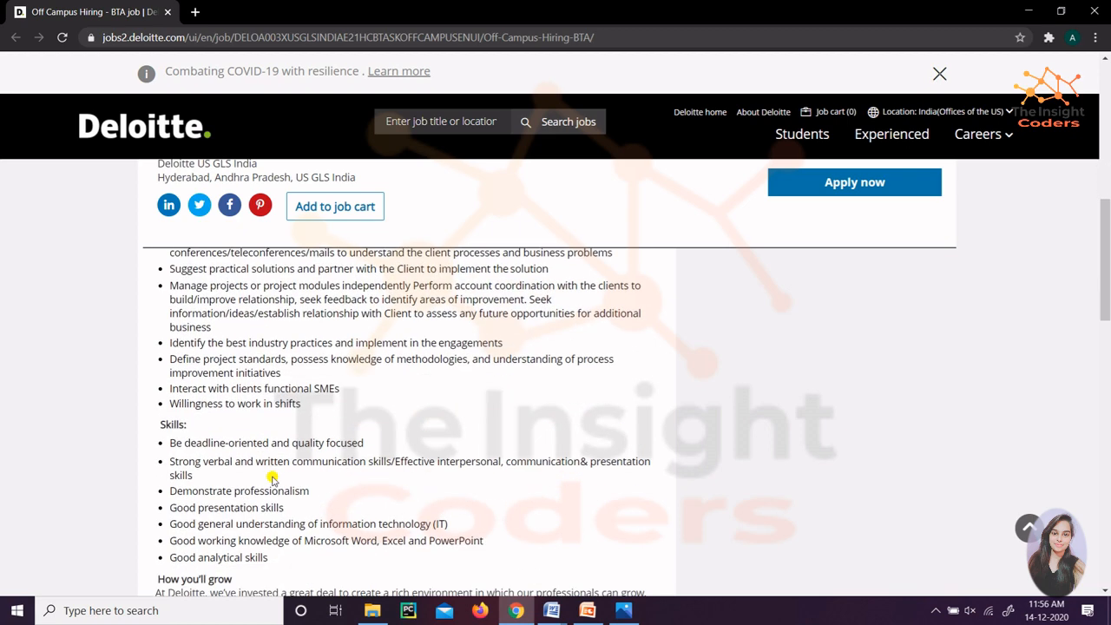
scroll("down", 3)
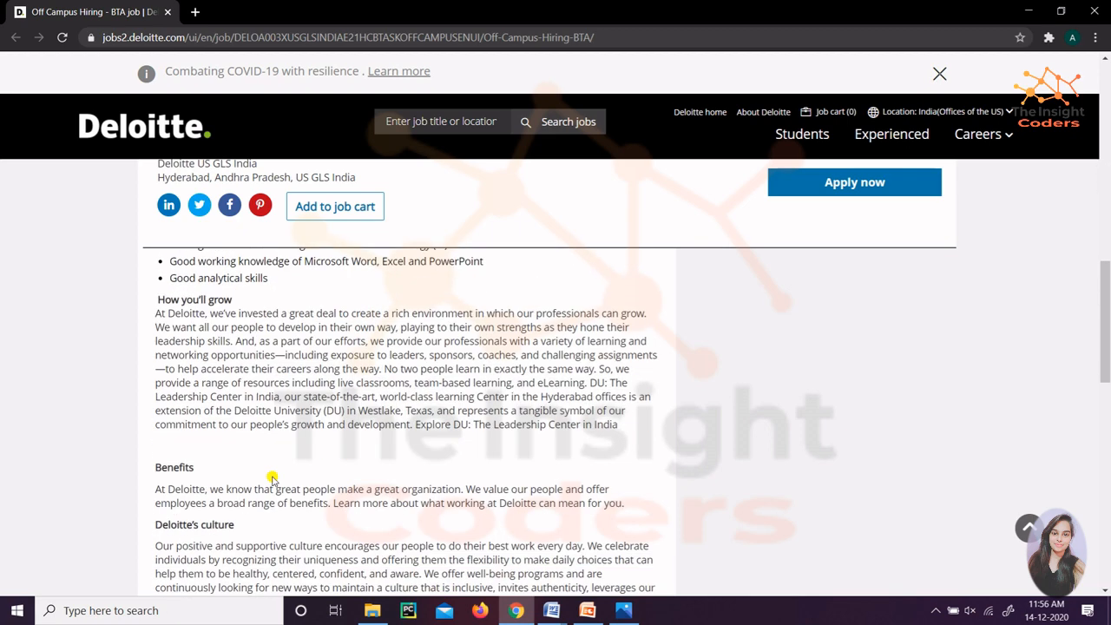
scroll("up", 3)
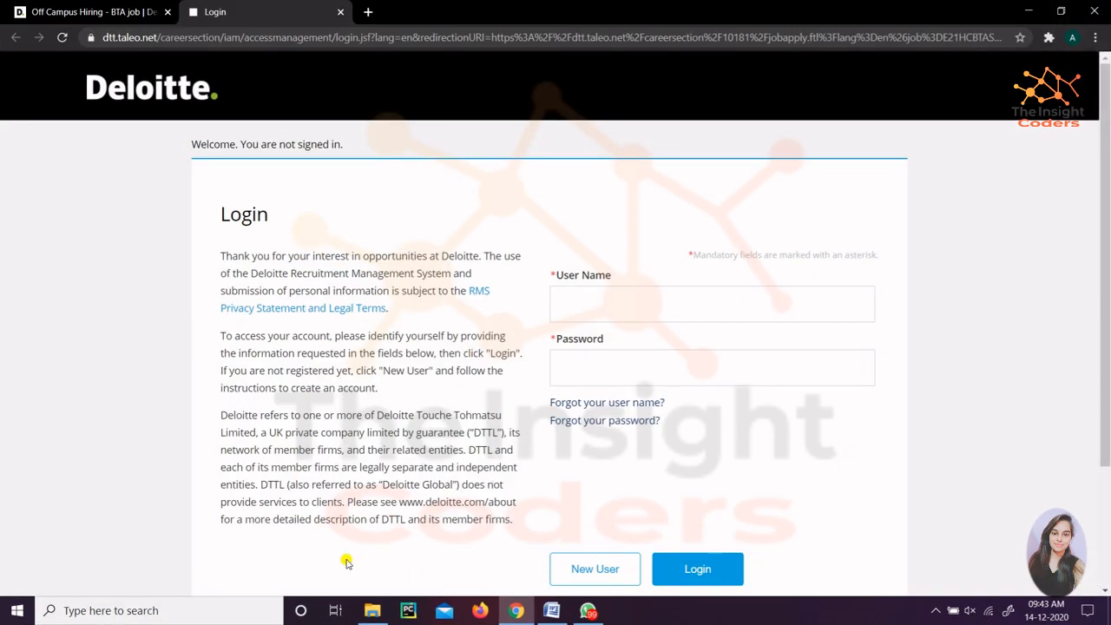
mouse_move(771, 285)
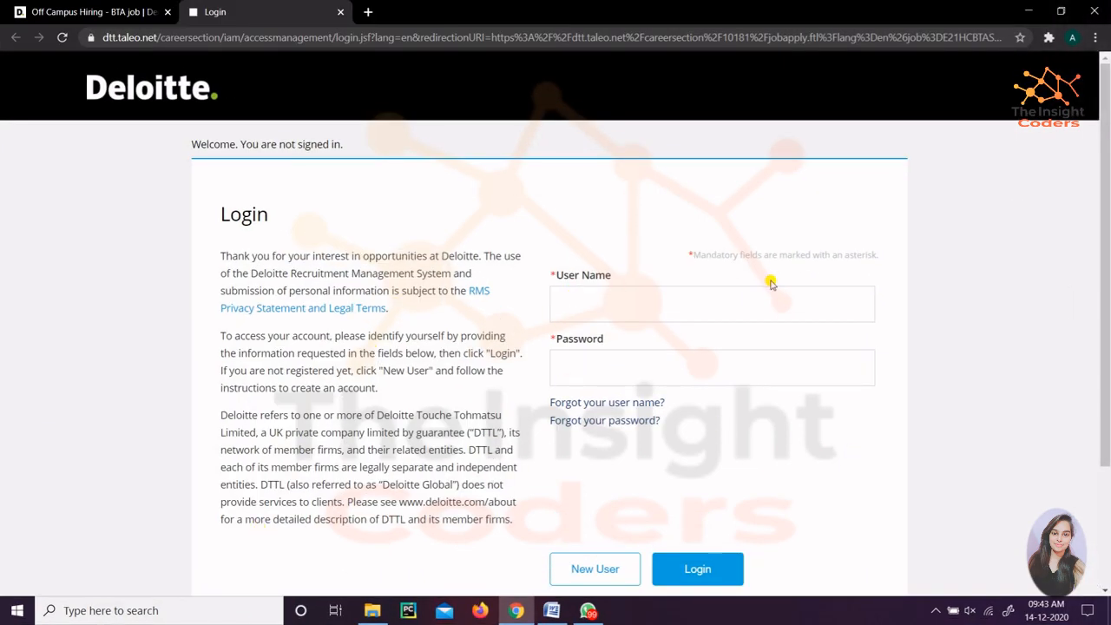
mouse_move(711, 328)
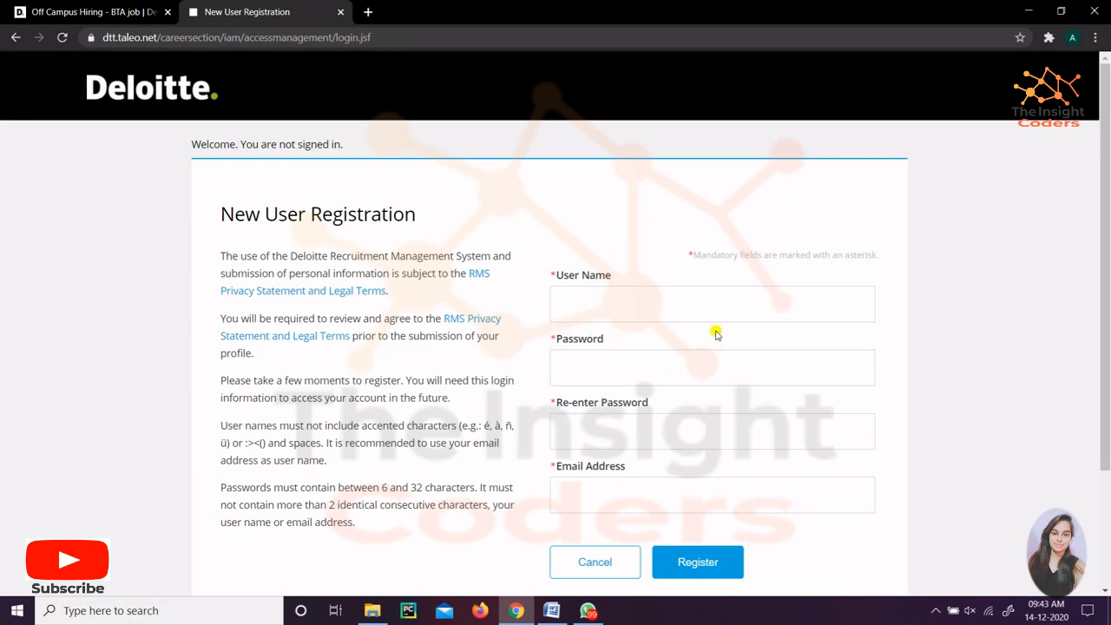
mouse_move(657, 487)
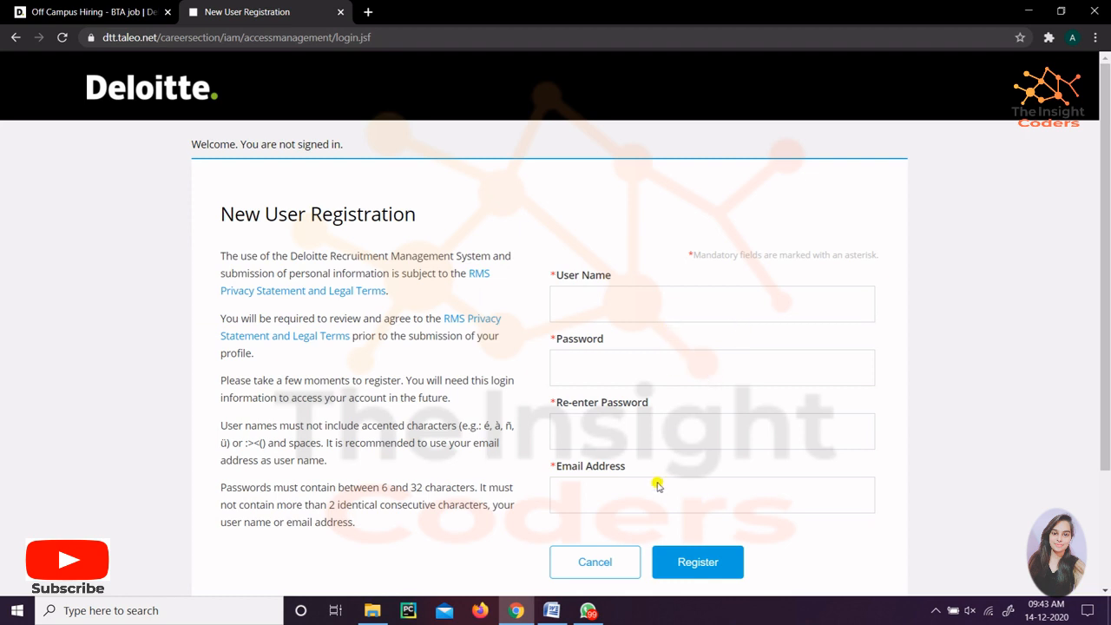
mouse_move(628, 502)
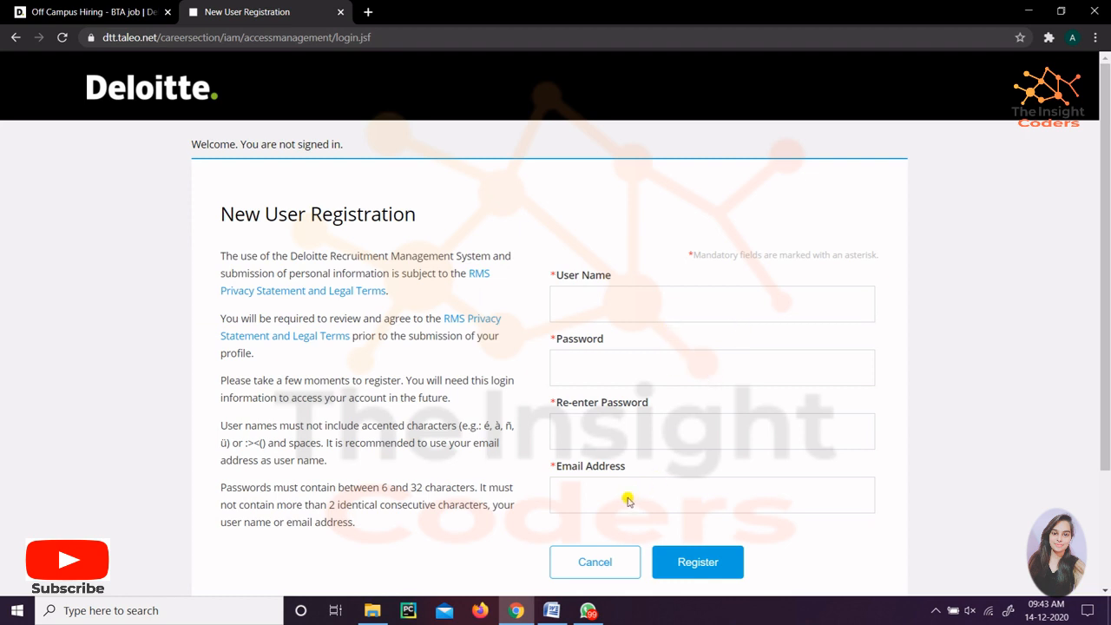
mouse_move(631, 500)
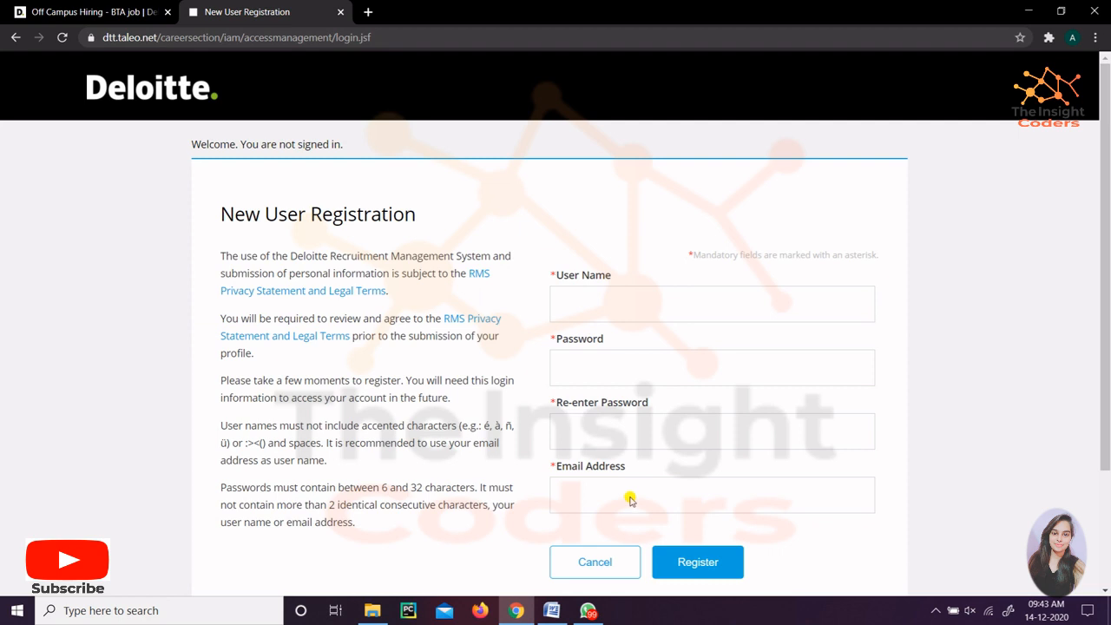
mouse_move(680, 343)
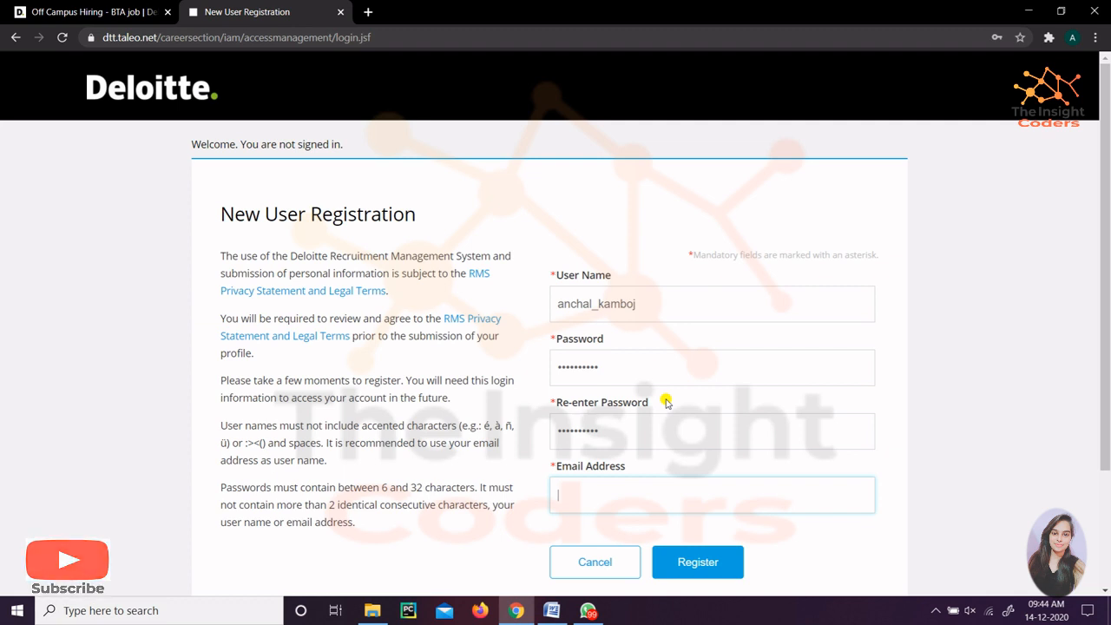
Submit the account registration and acknowledge the privacy statement and legal terms.
left_click(696, 561)
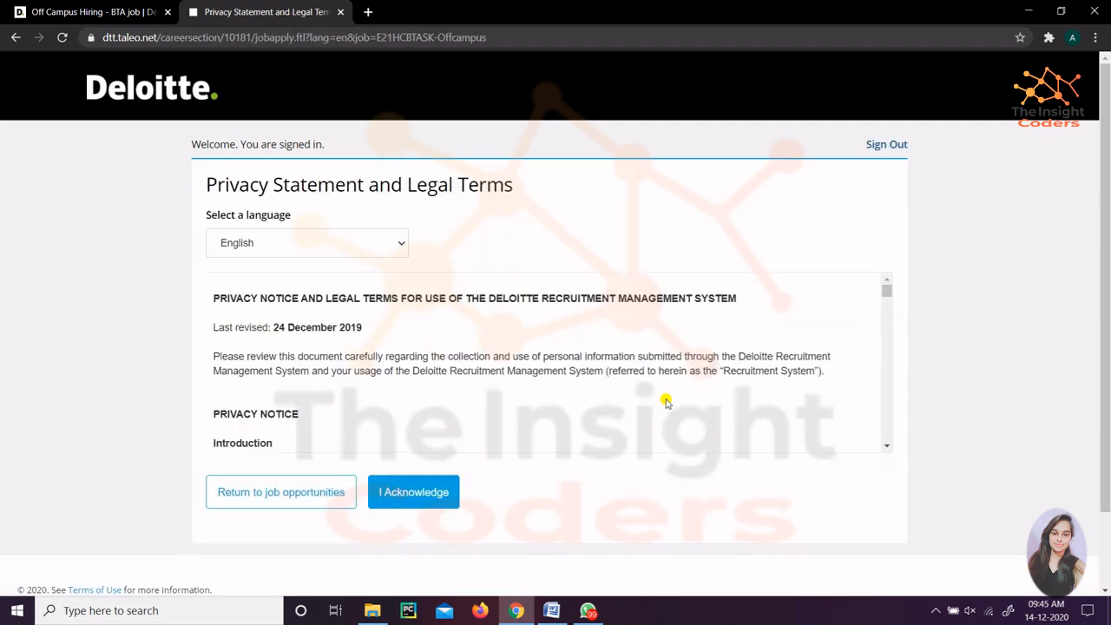
mouse_move(584, 318)
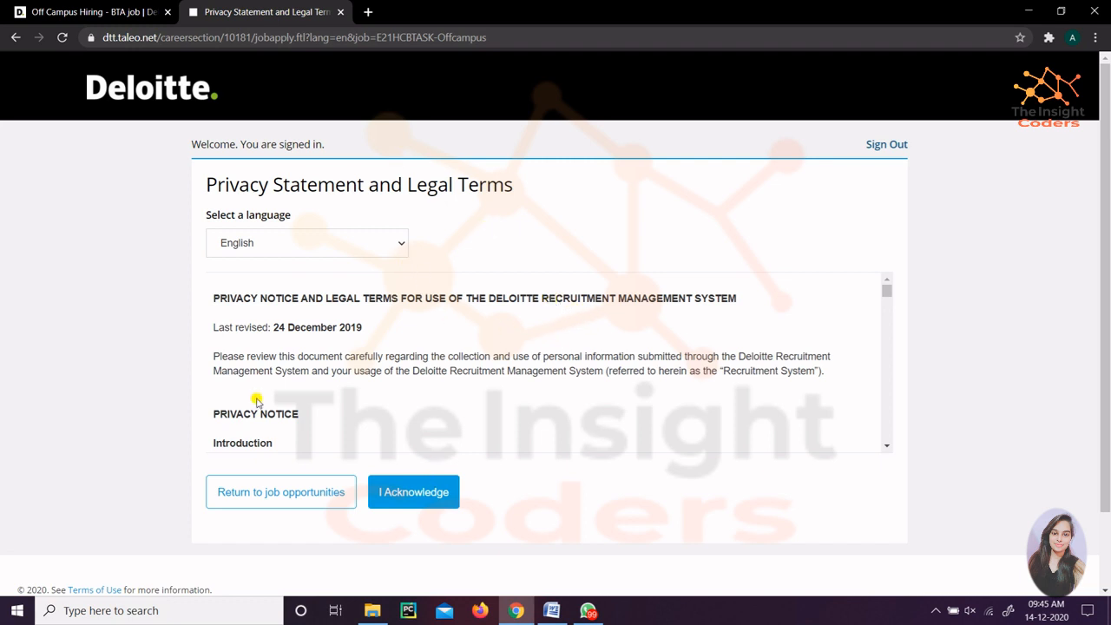
scroll("down", 3)
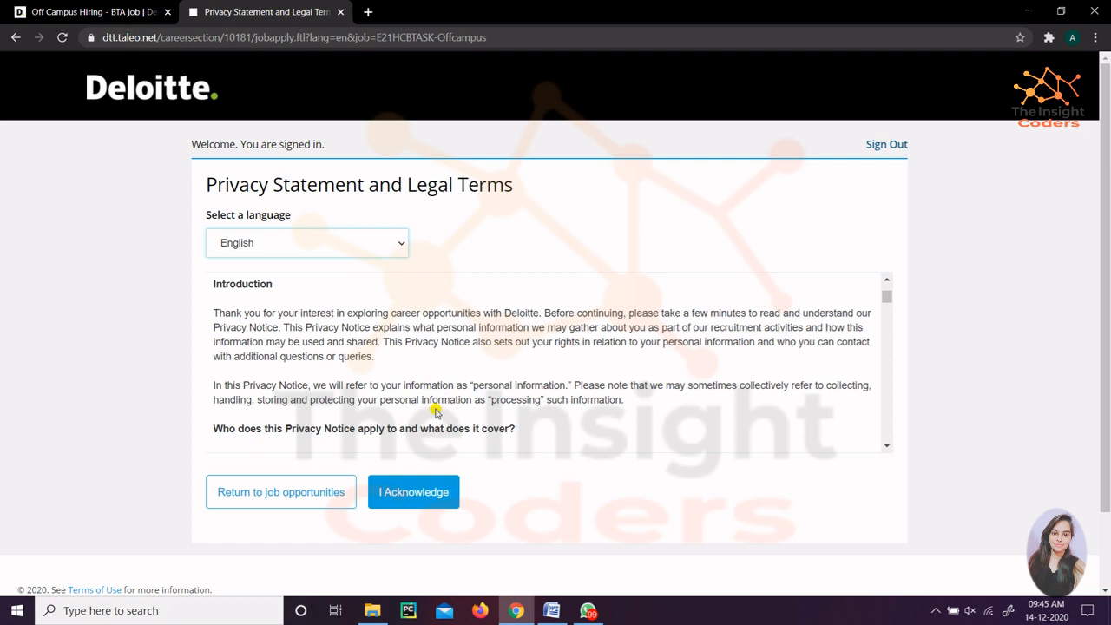
left_click(413, 491)
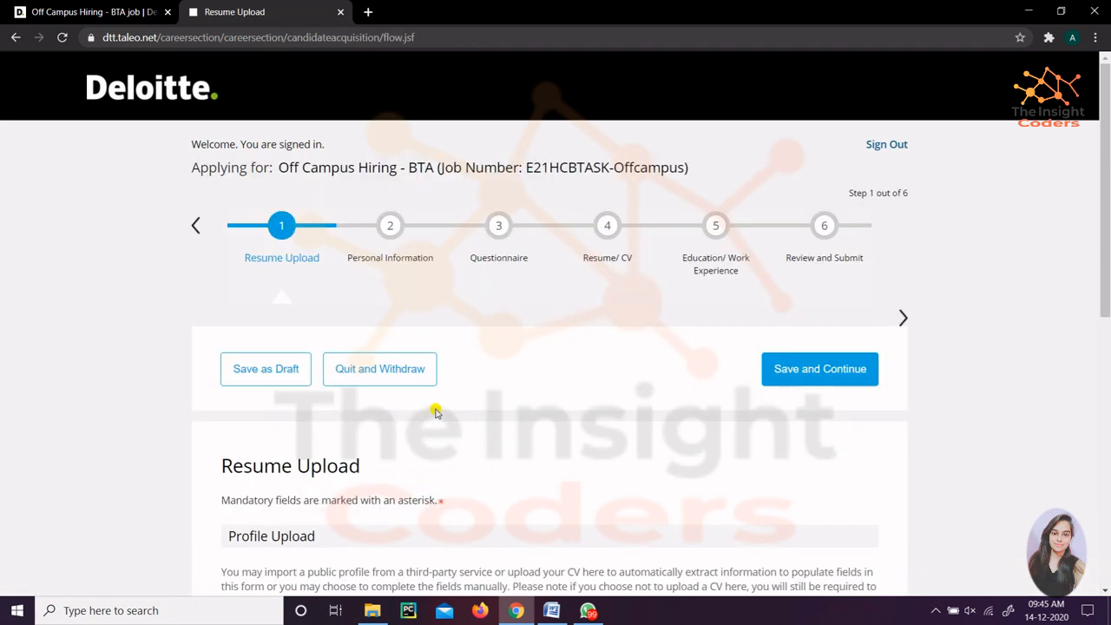
mouse_move(789, 233)
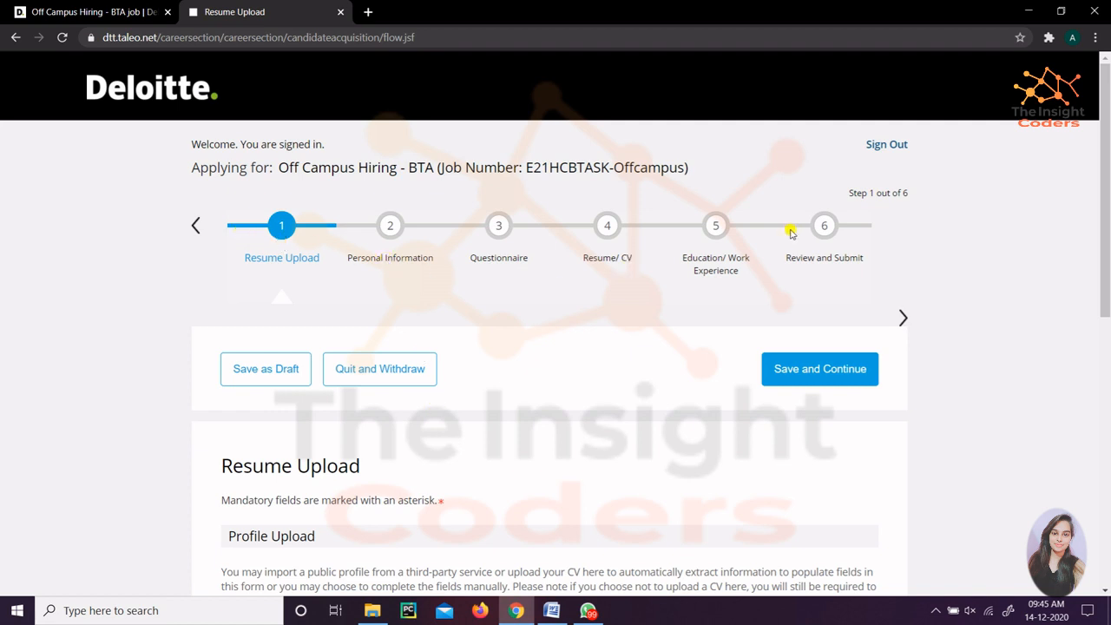
mouse_move(798, 257)
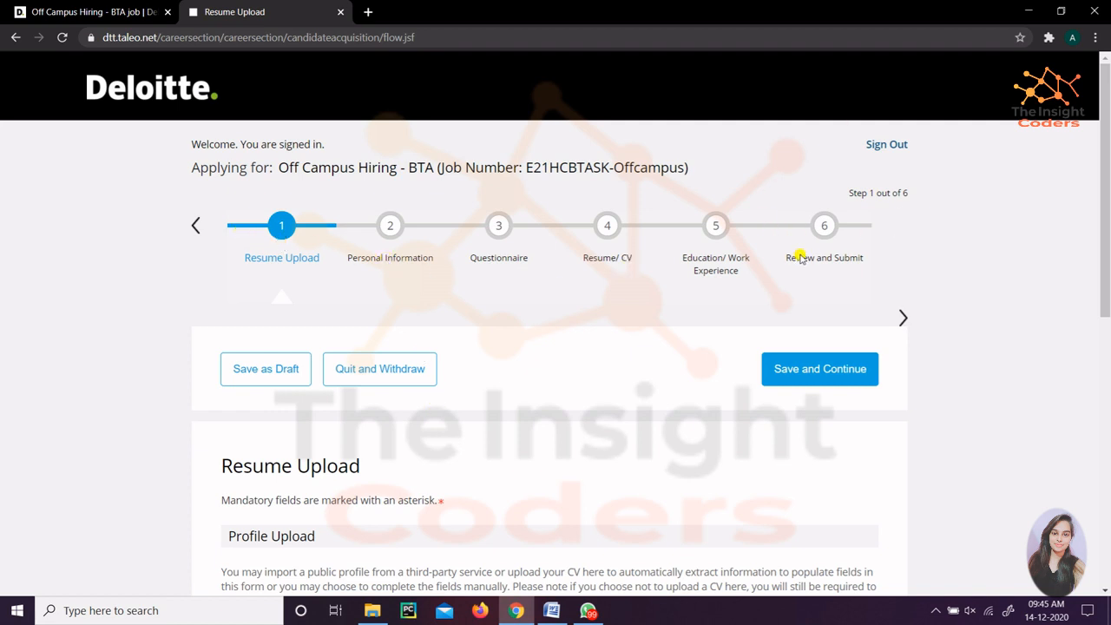
mouse_move(649, 450)
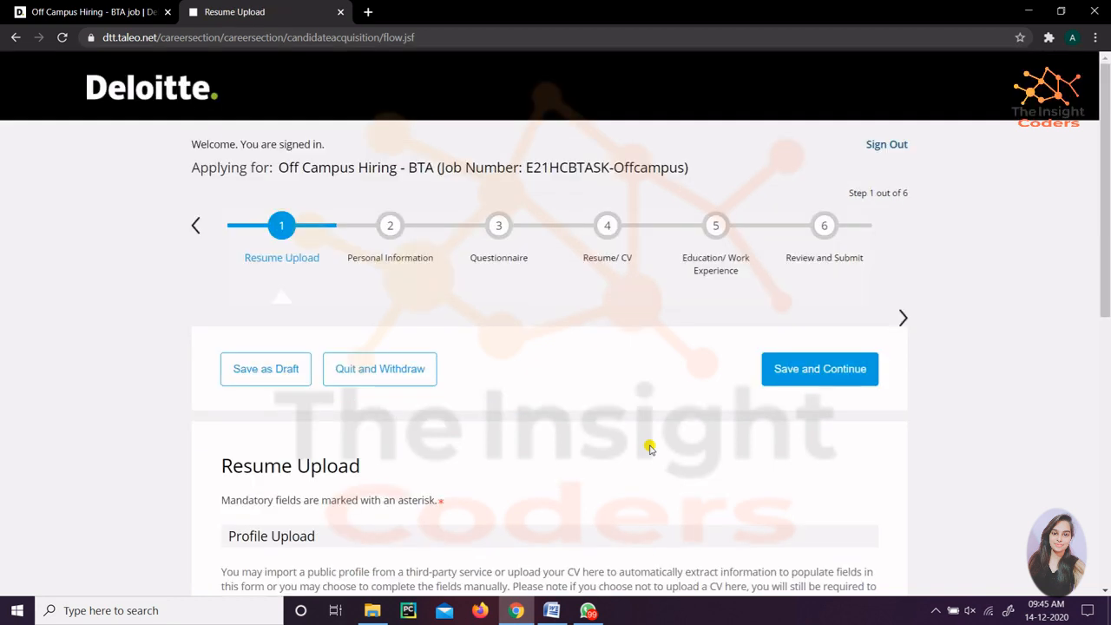
mouse_move(337, 561)
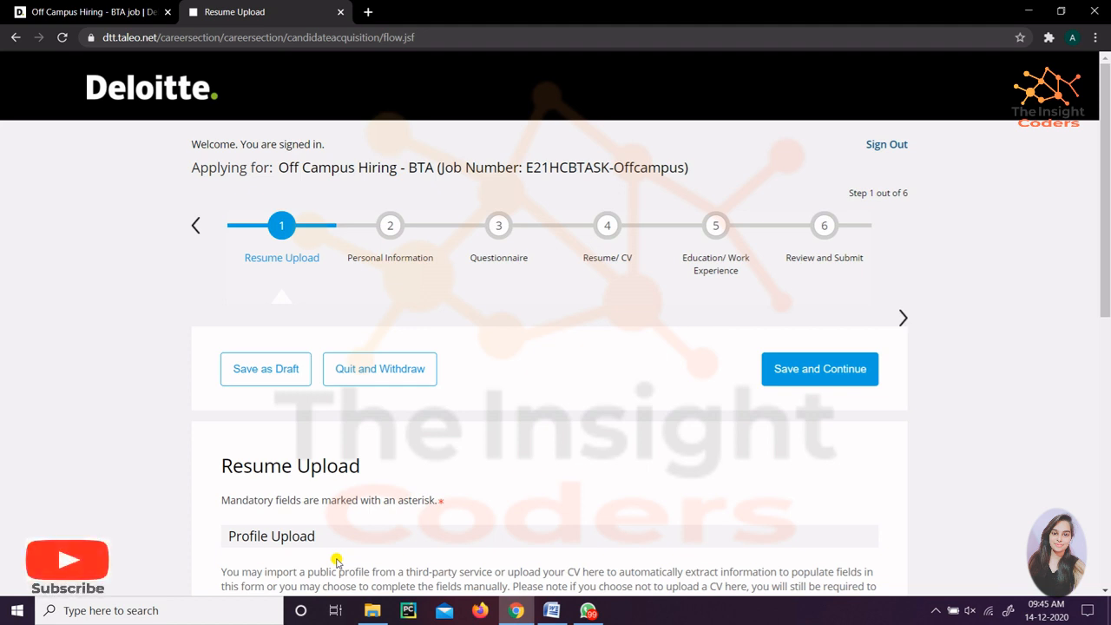
Skip the CV upload and save and continue to Personal Information.
left_click(819, 368)
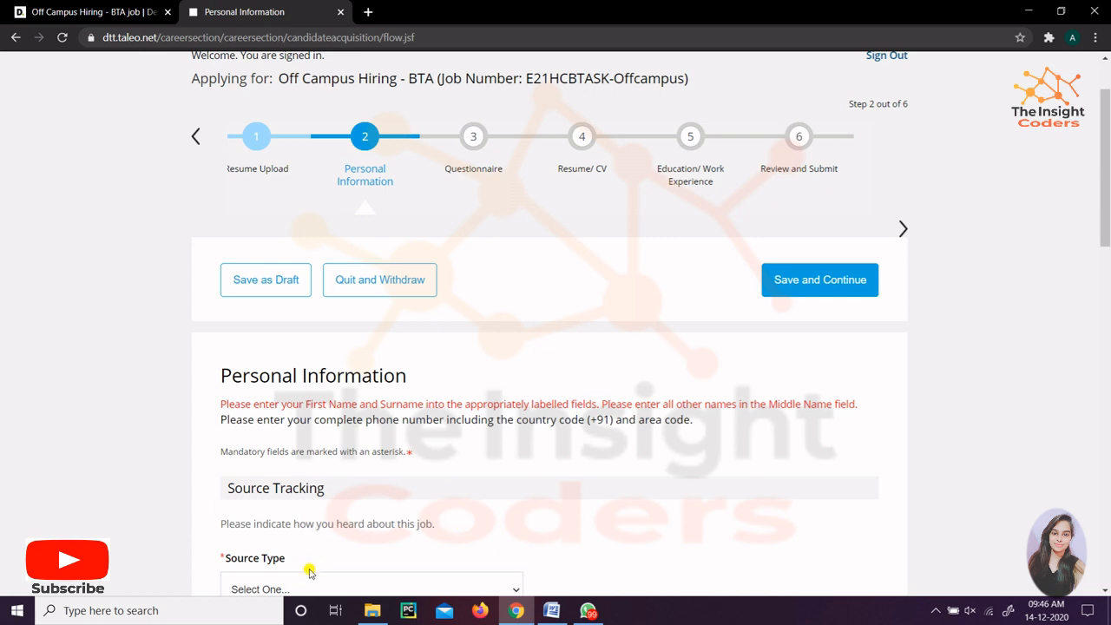
mouse_move(319, 564)
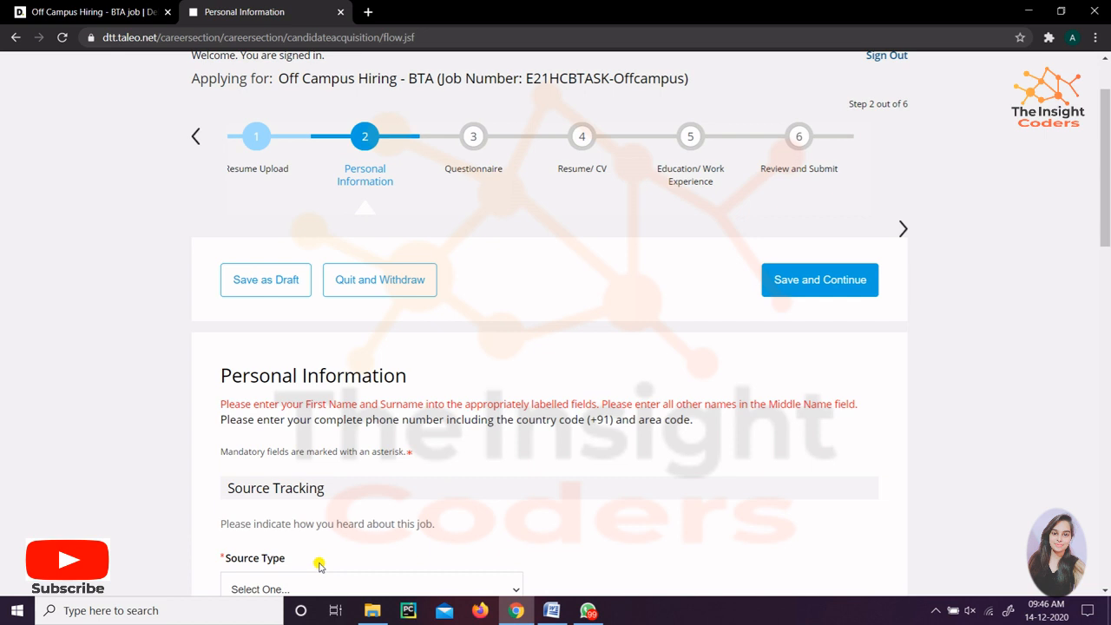
mouse_move(361, 557)
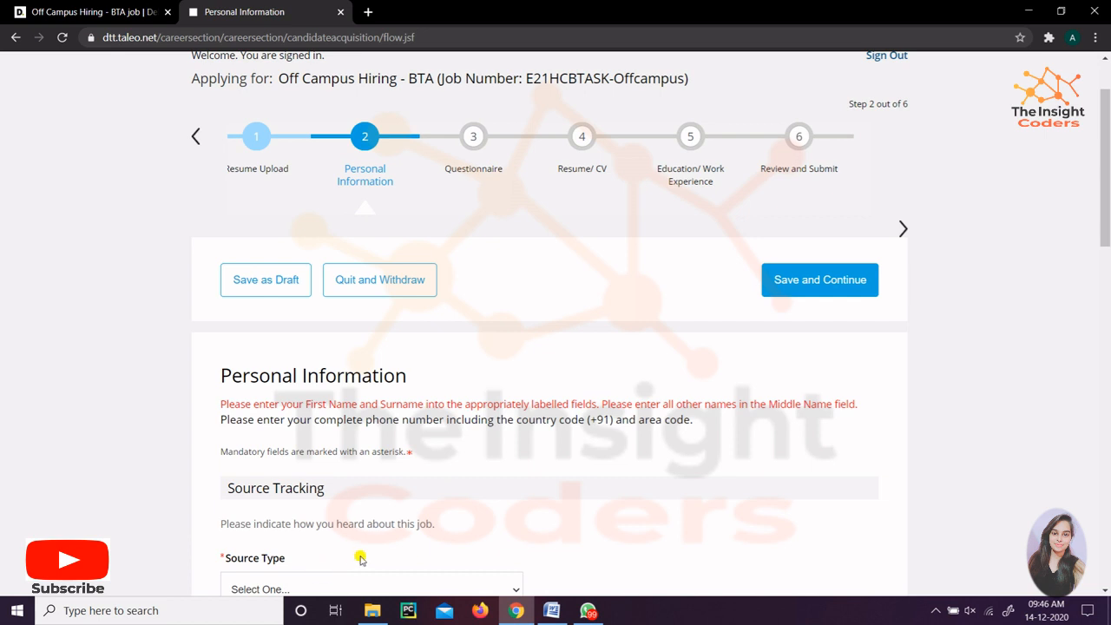
Go down the Personal Information form and attempt to save the personal details.
scroll("down", 3)
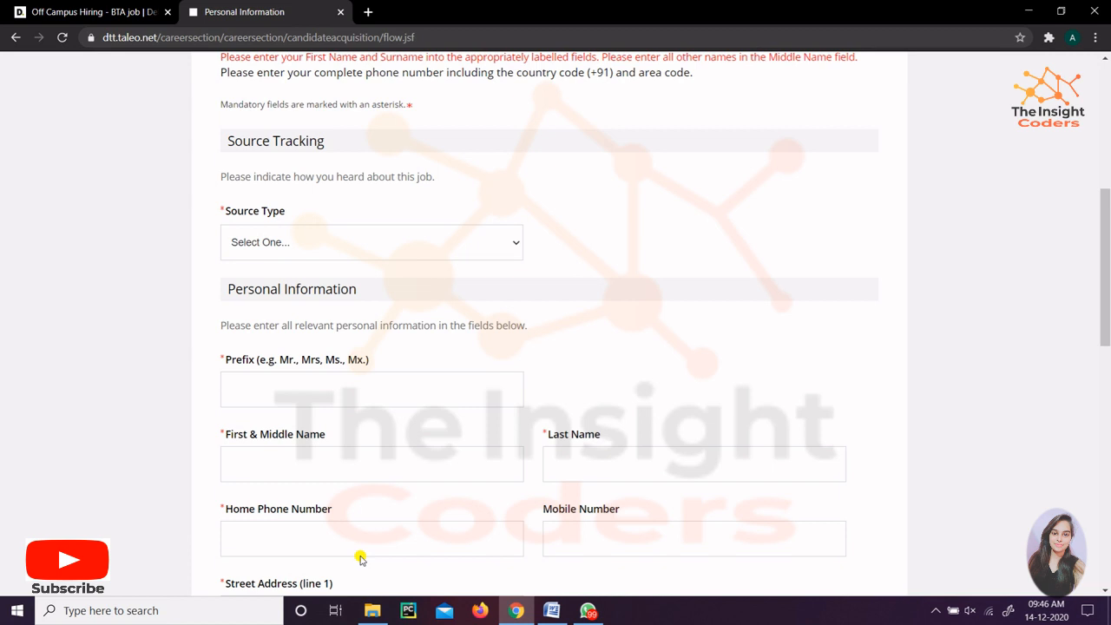
mouse_move(460, 527)
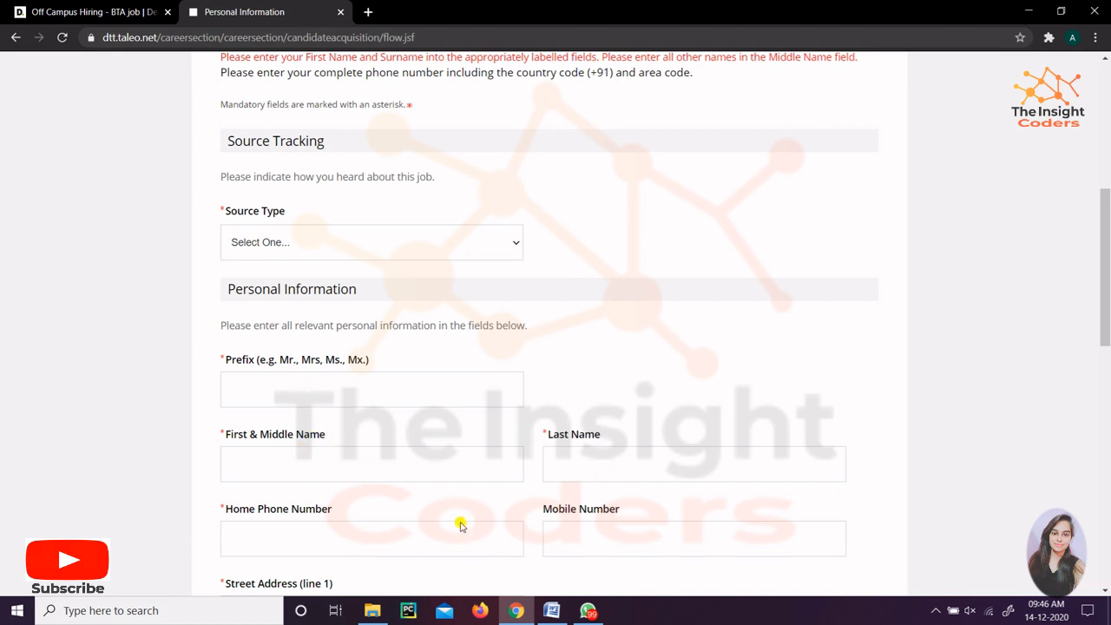
scroll("down", 3)
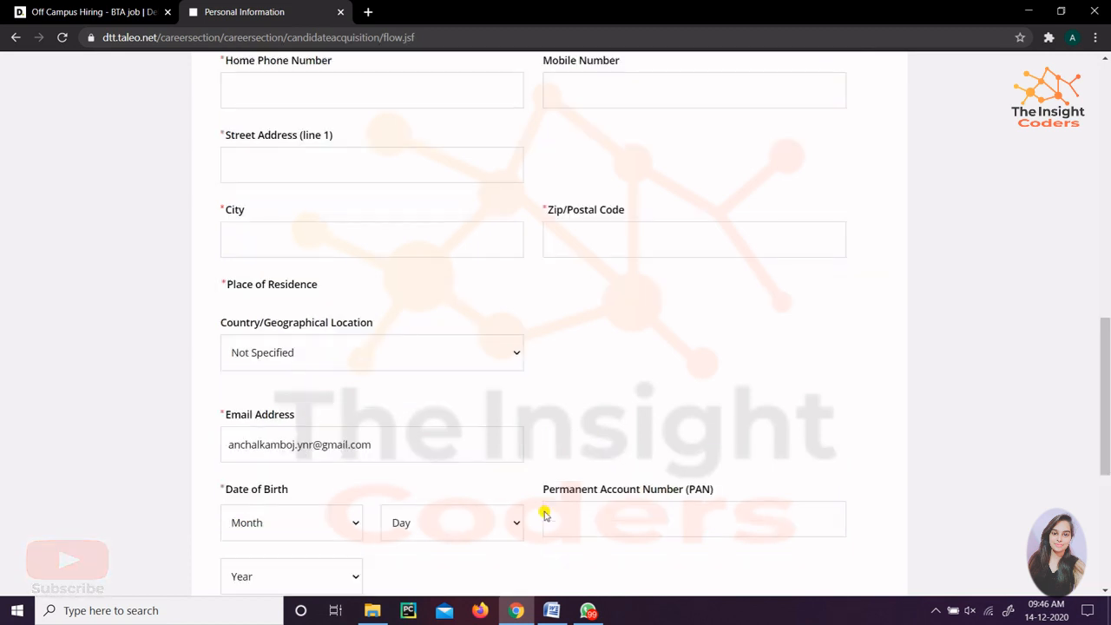
scroll("down", 3)
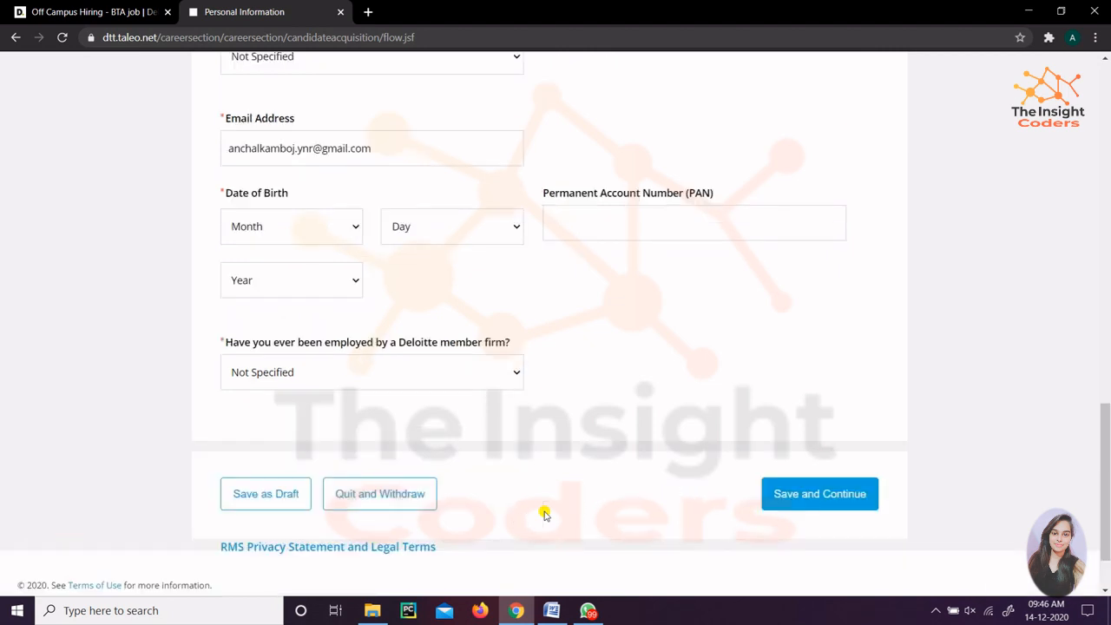
left_click(818, 493)
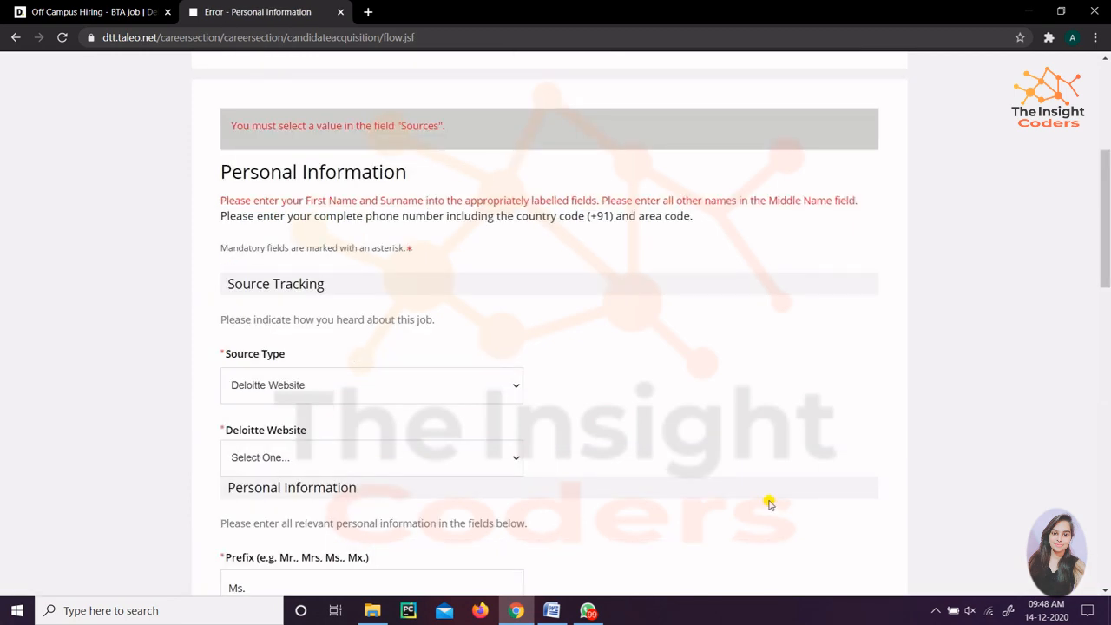
mouse_move(360, 299)
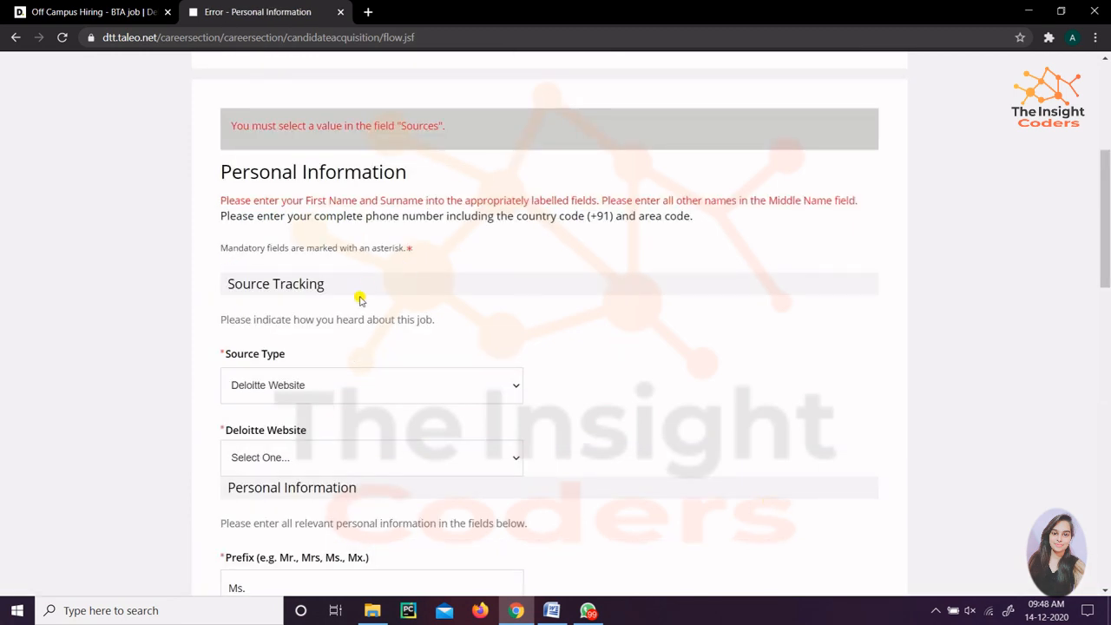
mouse_move(215, 402)
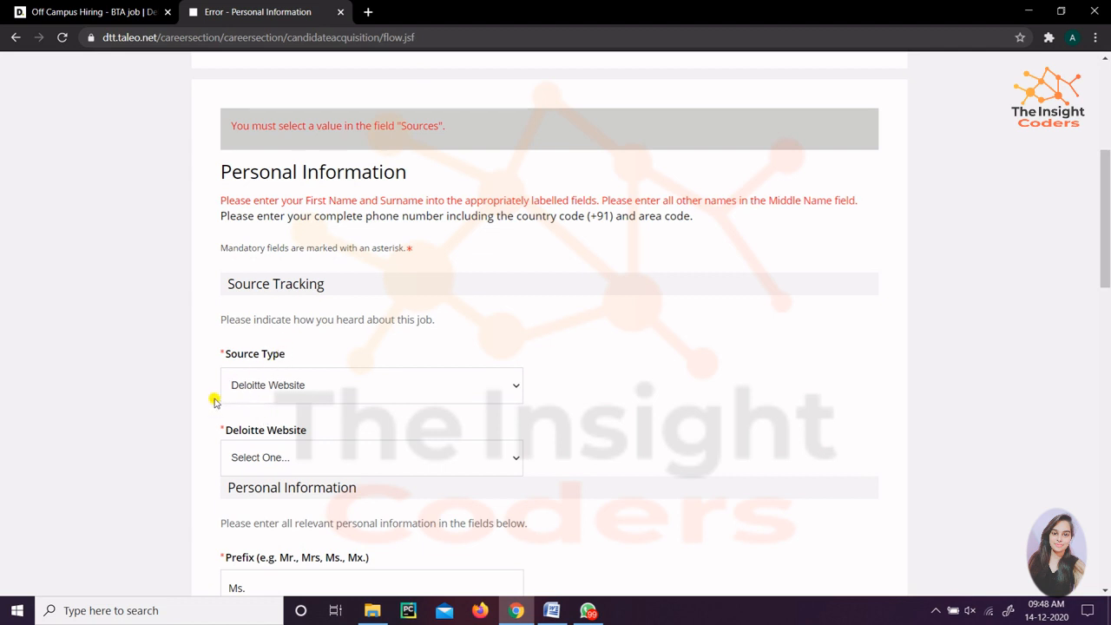
mouse_move(298, 388)
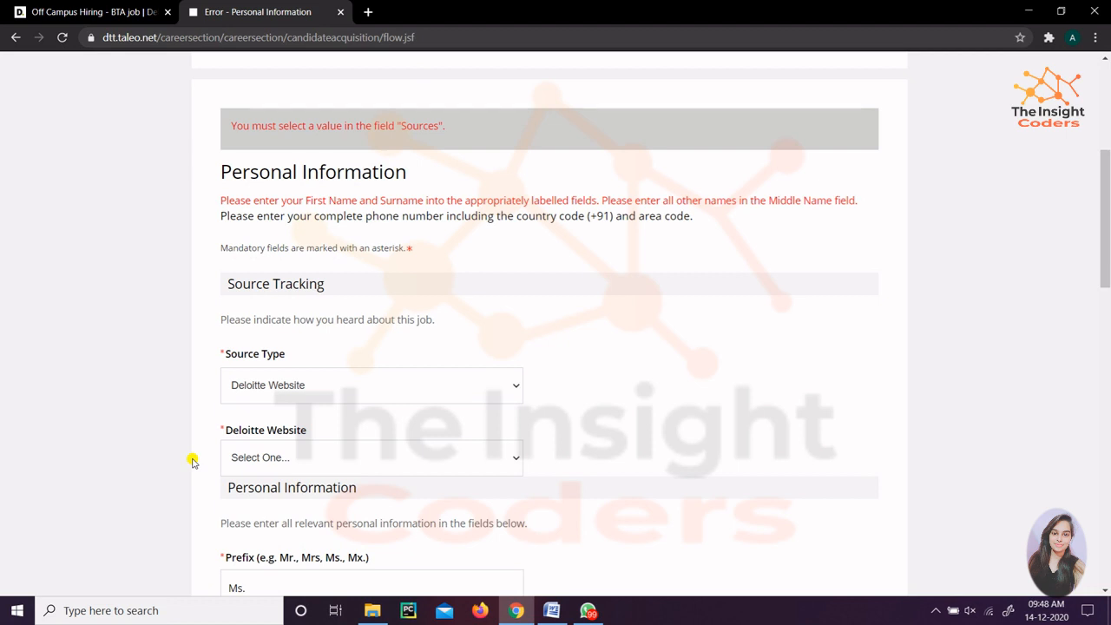
mouse_move(302, 384)
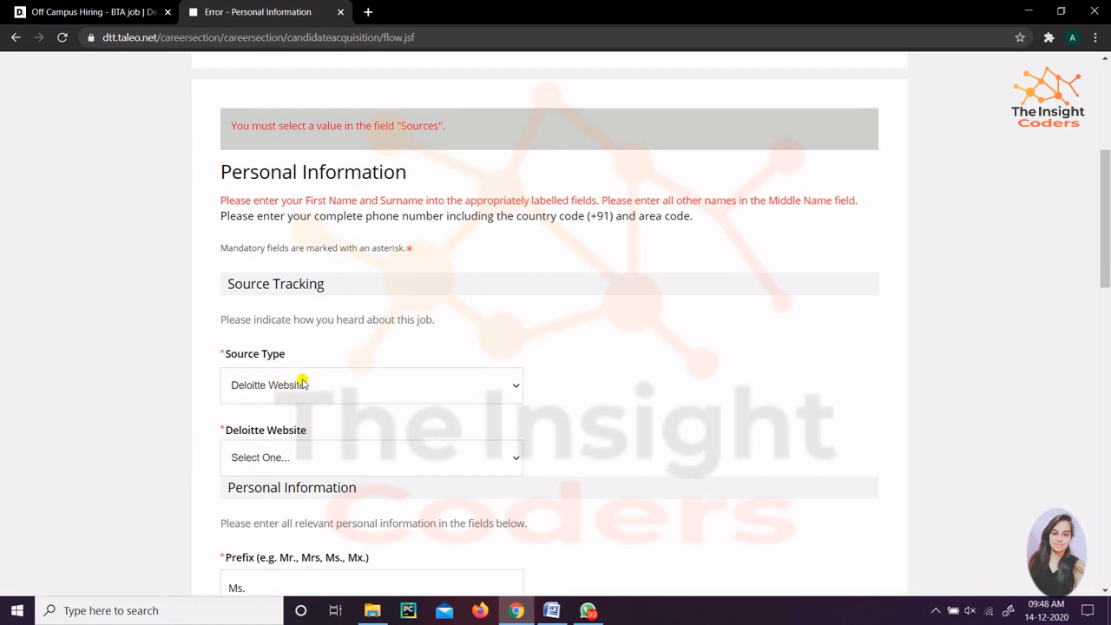
mouse_move(668, 443)
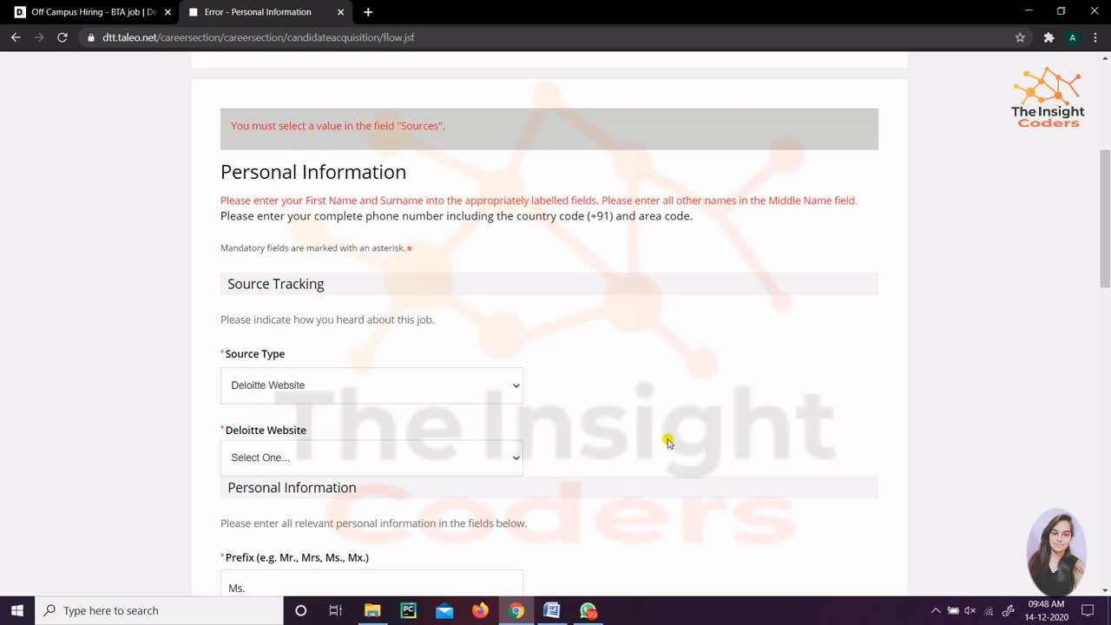
Save the corrected personal details with Deloitte Website as the source.
left_click(818, 276)
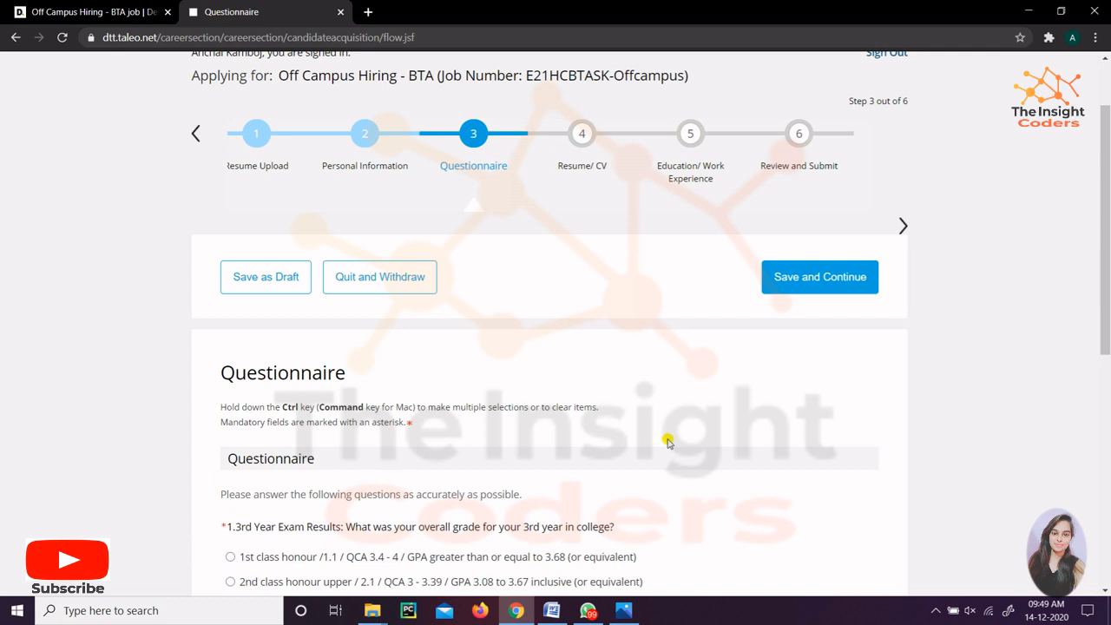
Go through the grade and service line questions and save the Questionnaire answers.
scroll("down", 3)
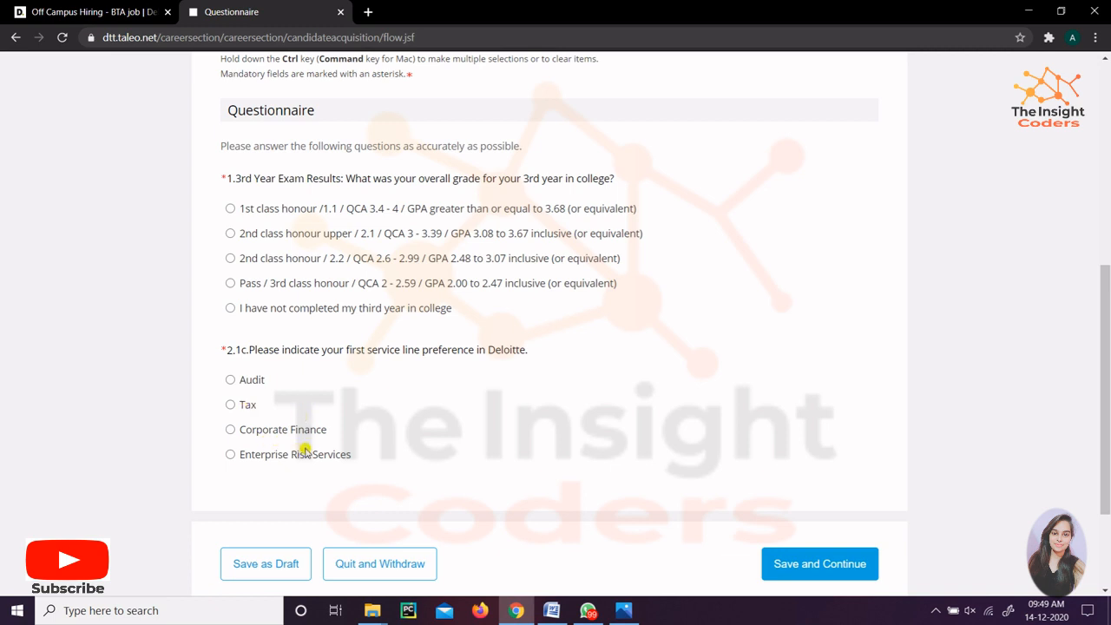
mouse_move(366, 472)
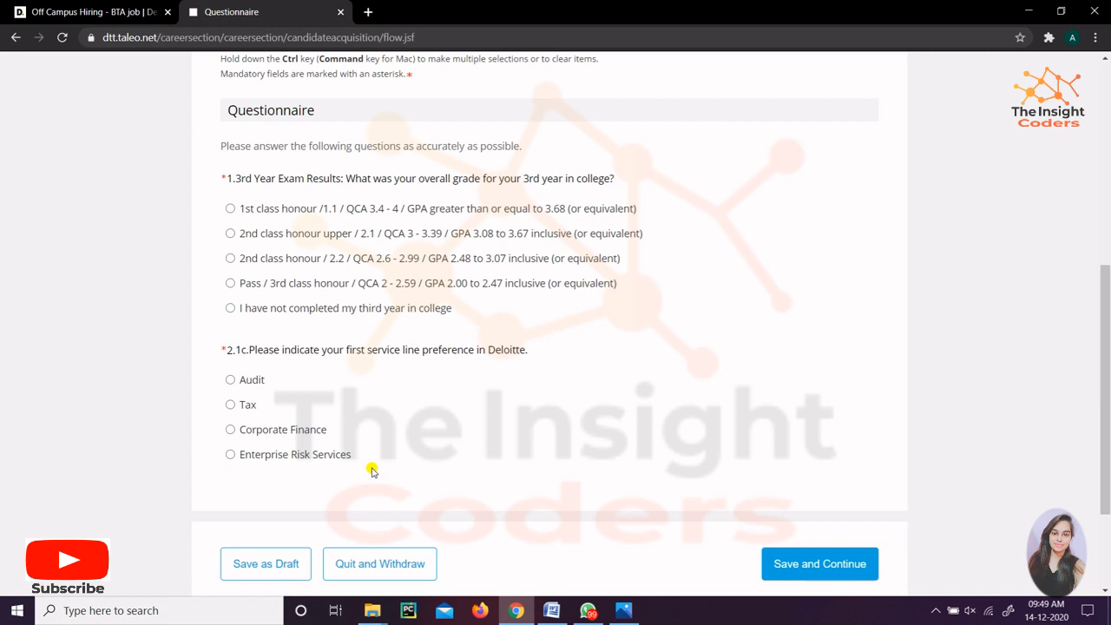
left_click(819, 563)
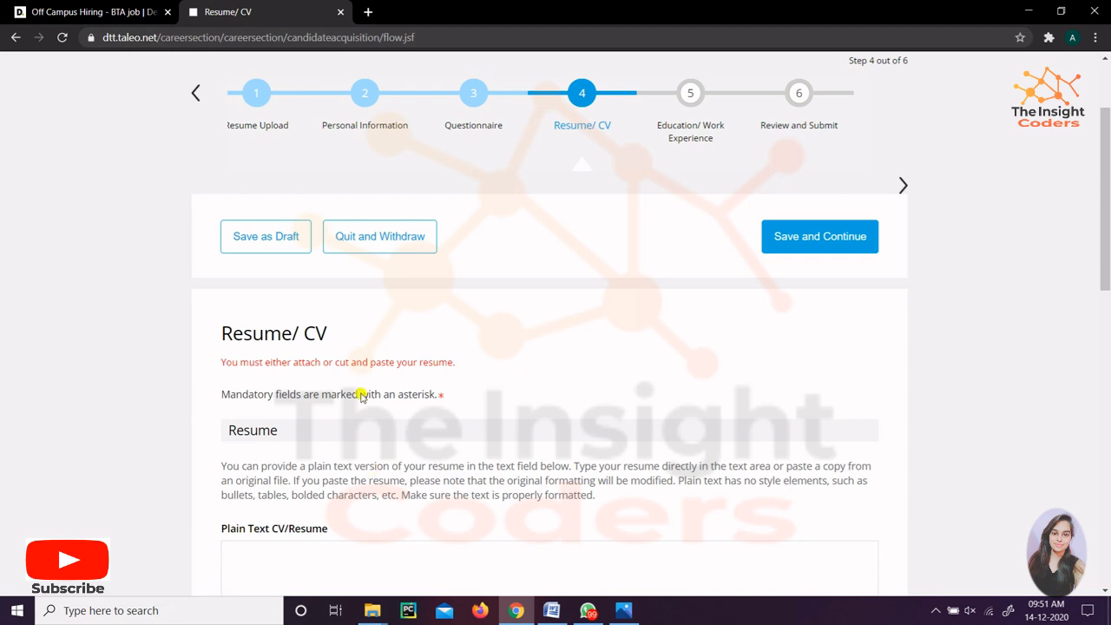
mouse_move(356, 278)
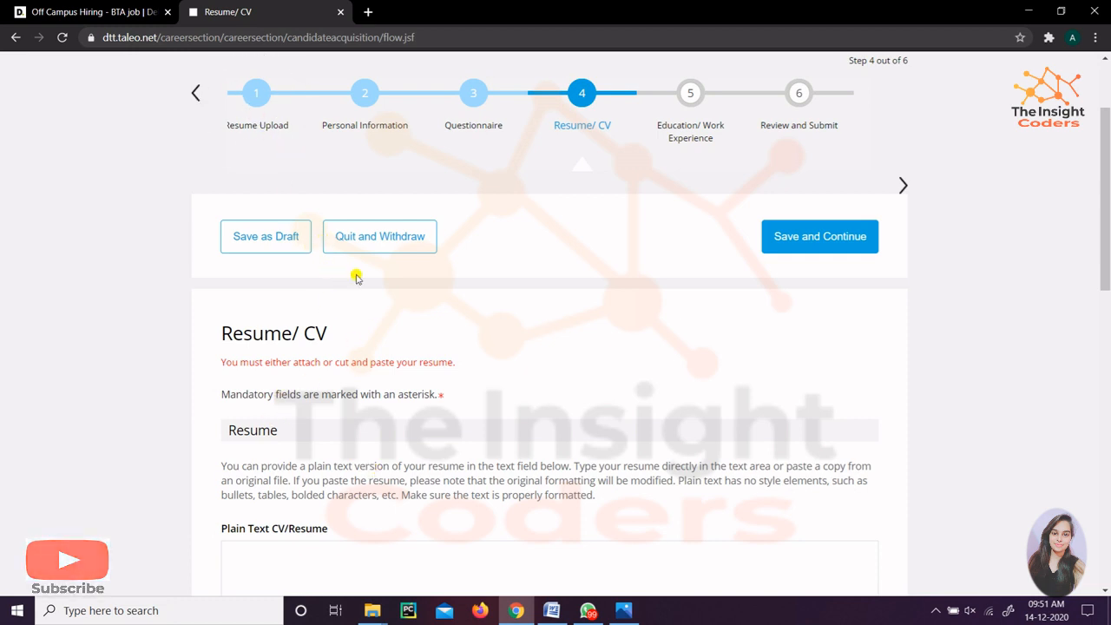
mouse_move(339, 484)
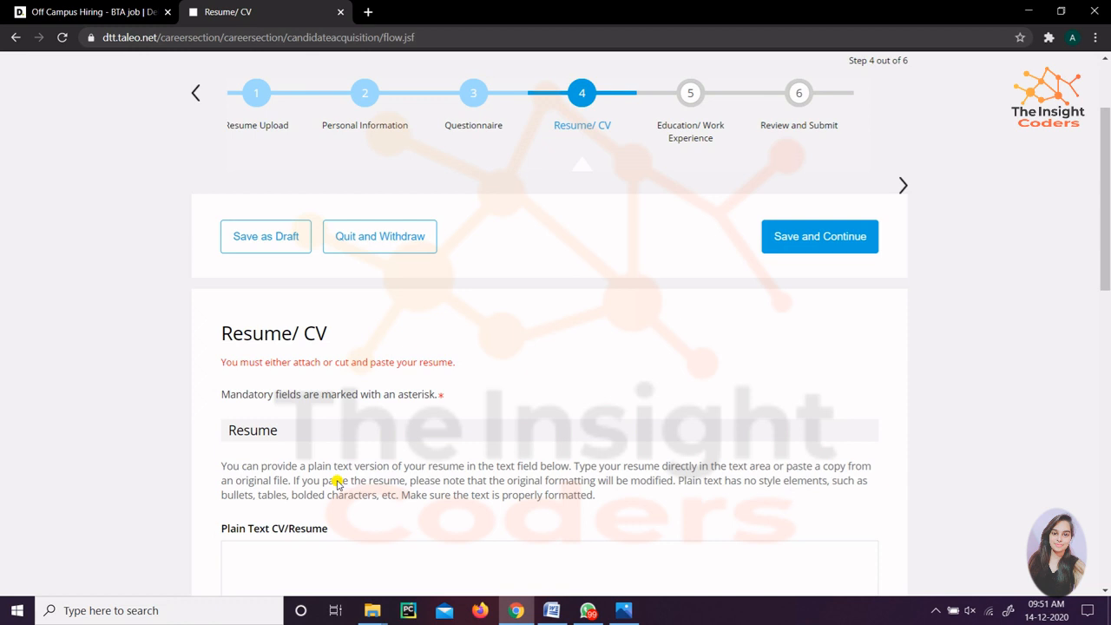
mouse_move(510, 475)
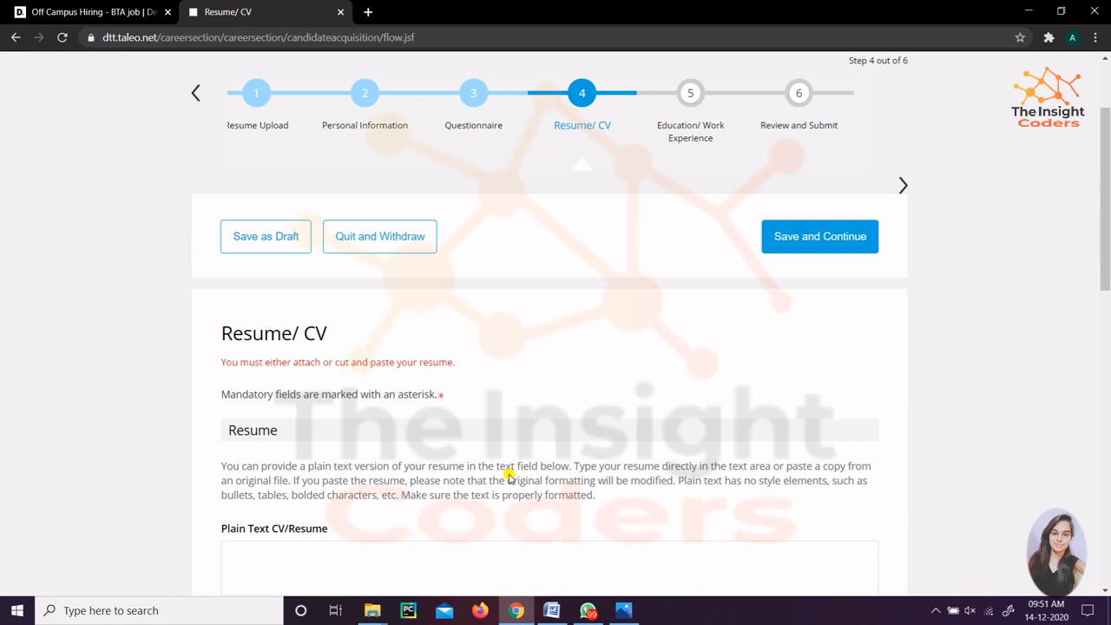
mouse_move(536, 508)
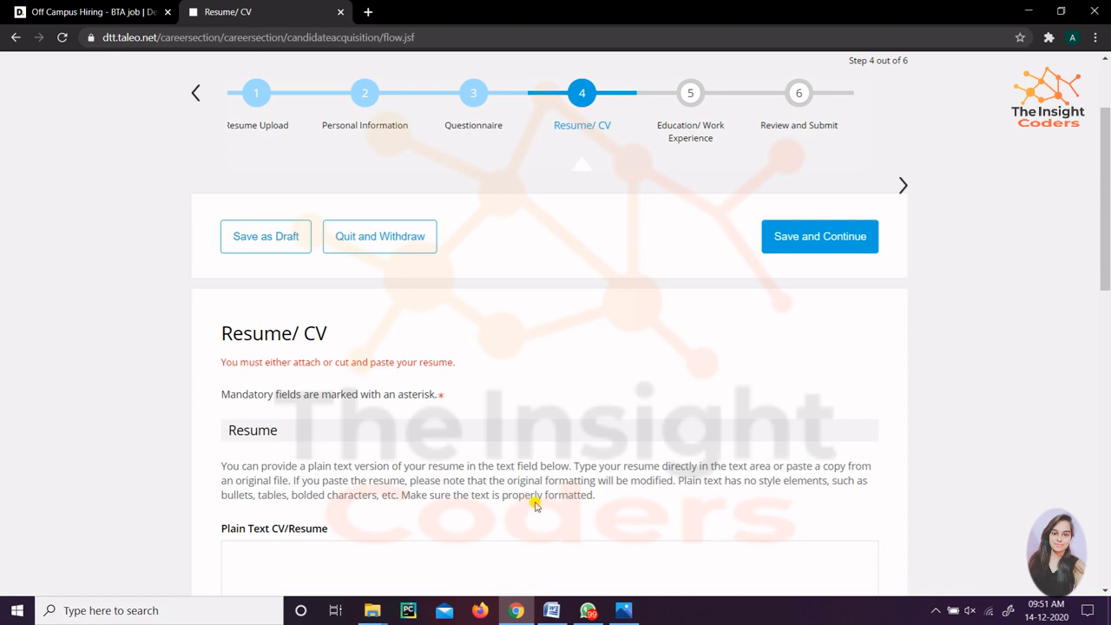
mouse_move(556, 550)
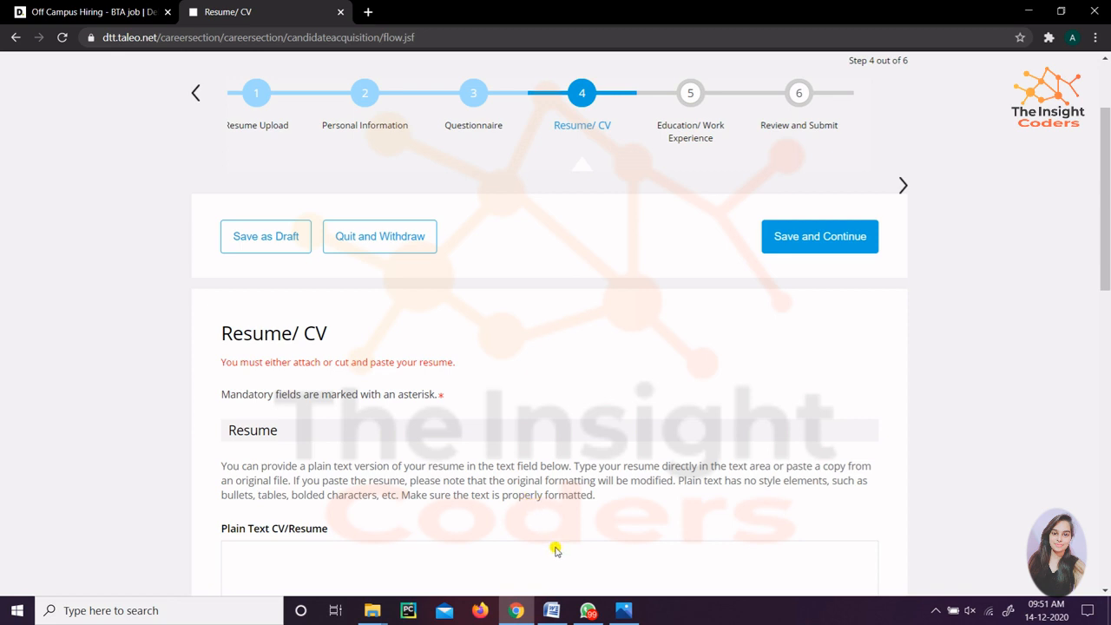
mouse_move(558, 549)
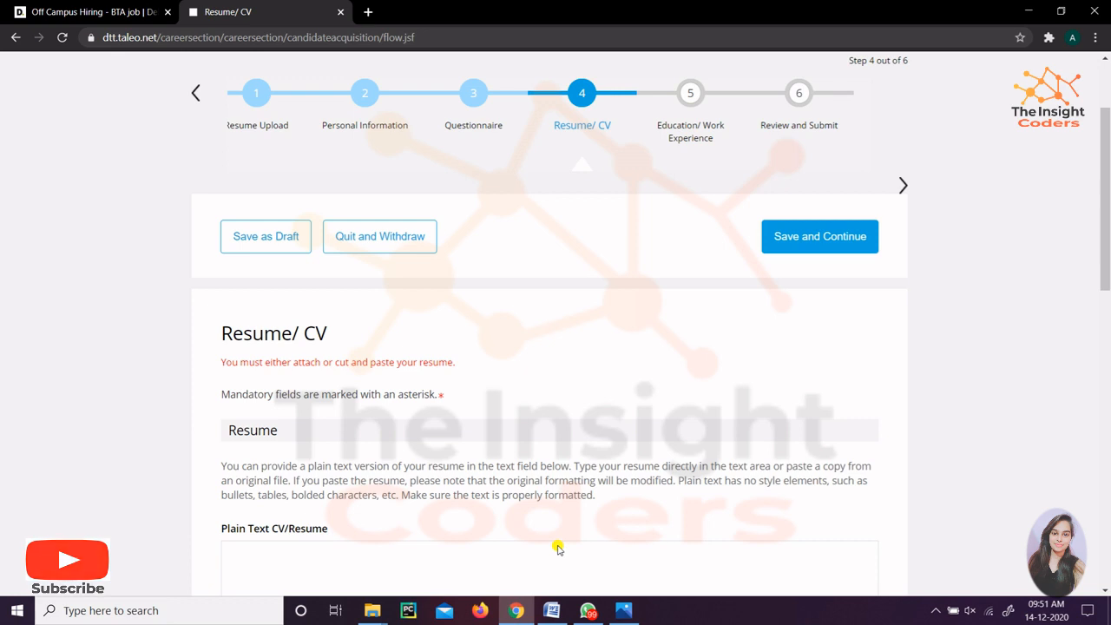
Scroll down the Resume/CV page to the Attachments section.
scroll("down", 3)
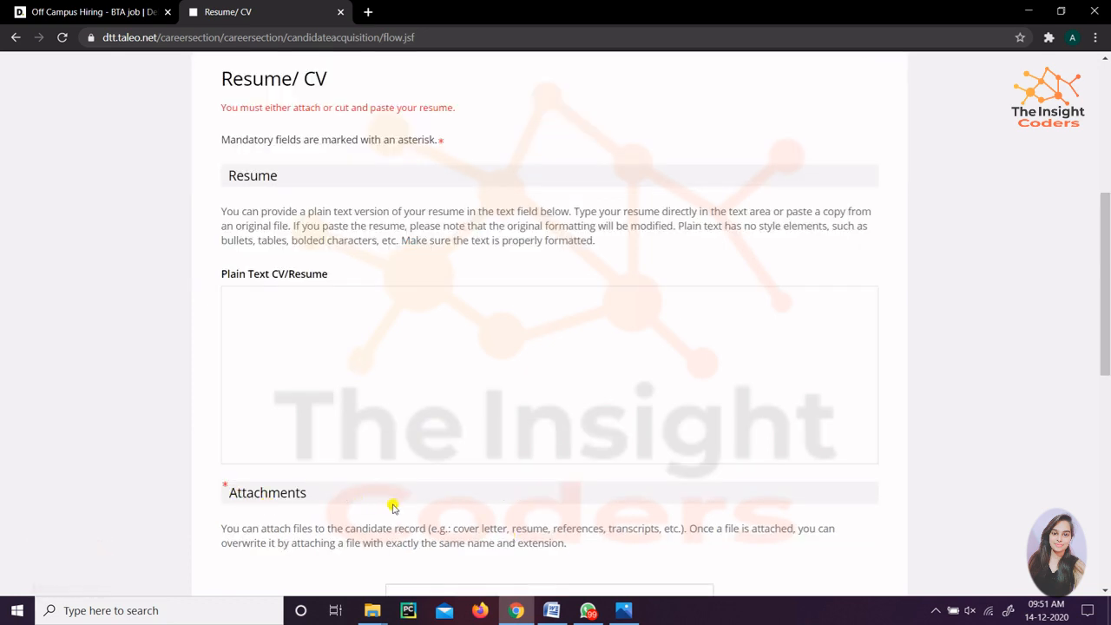
scroll("down", 3)
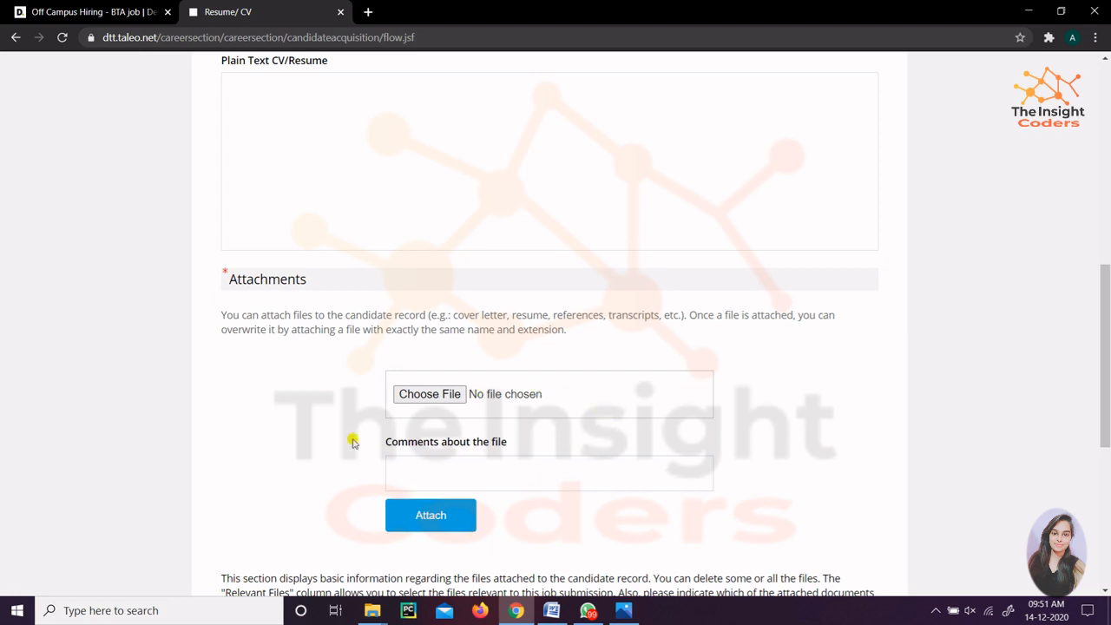
mouse_move(586, 424)
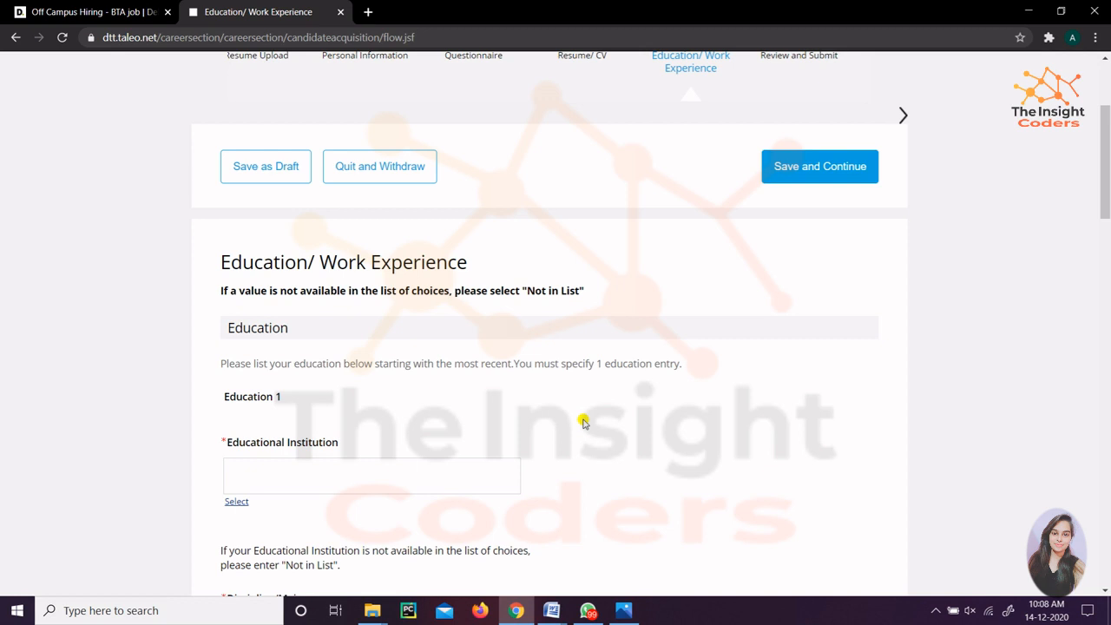
mouse_move(397, 485)
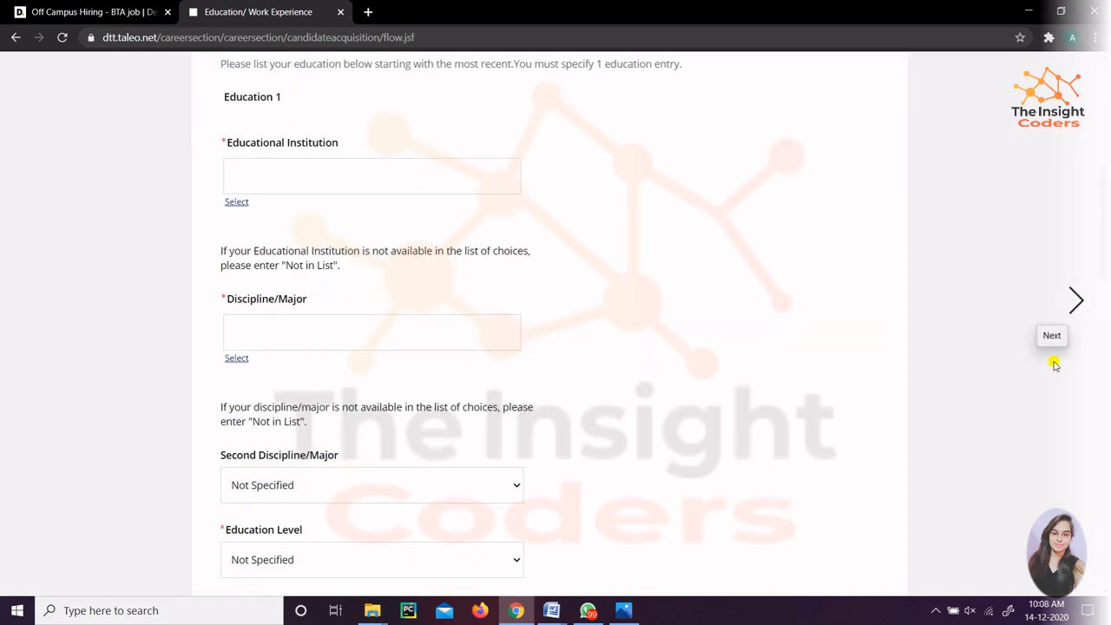
mouse_move(449, 246)
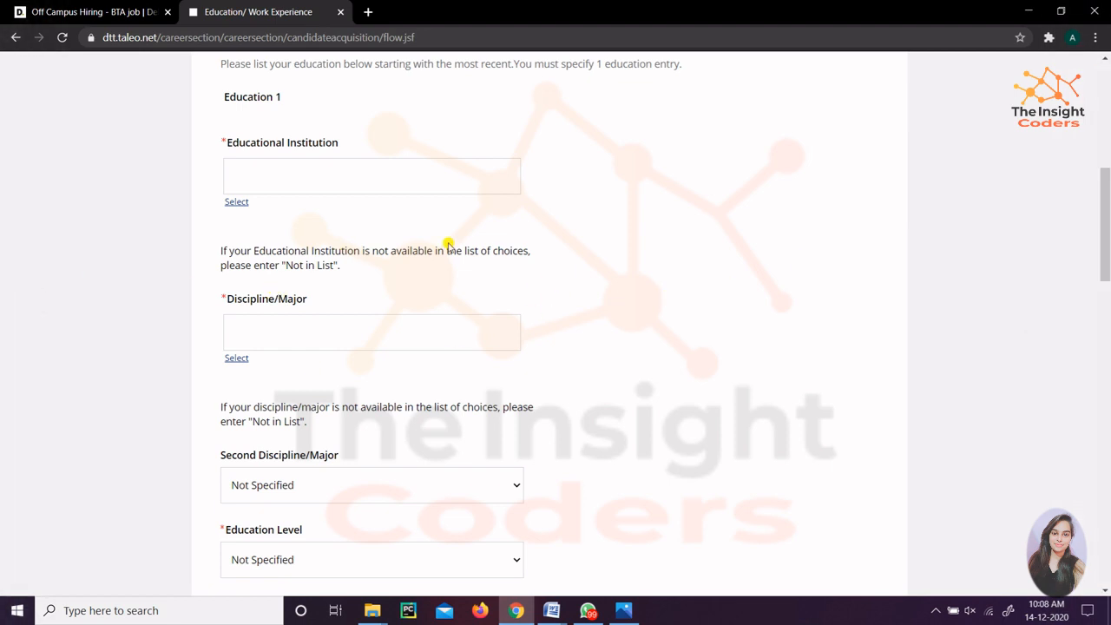
mouse_move(466, 434)
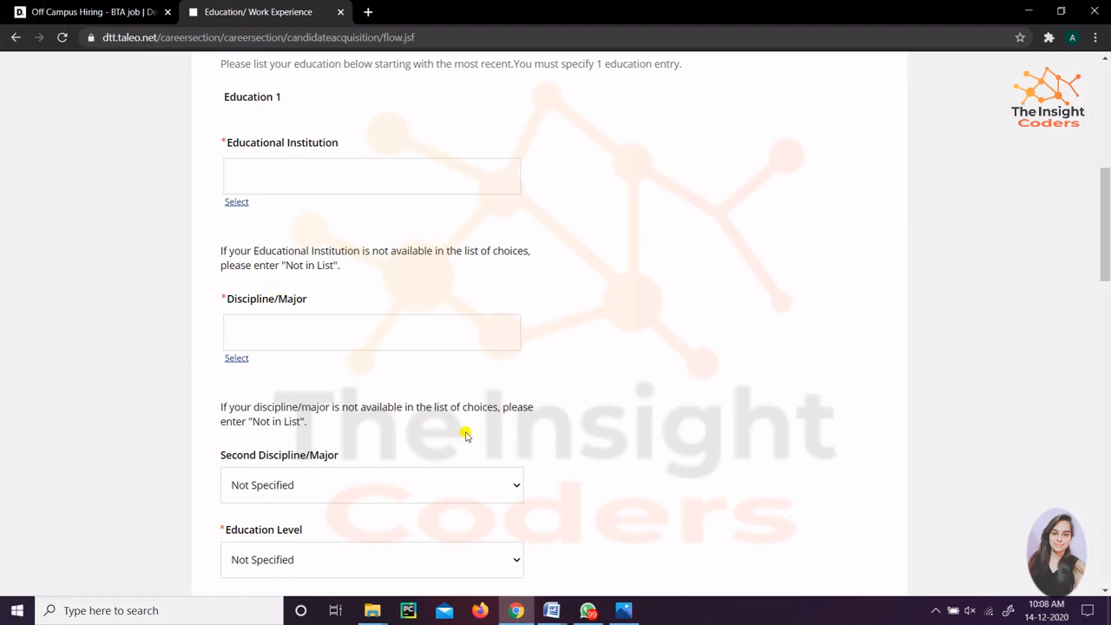
scroll("down", 3)
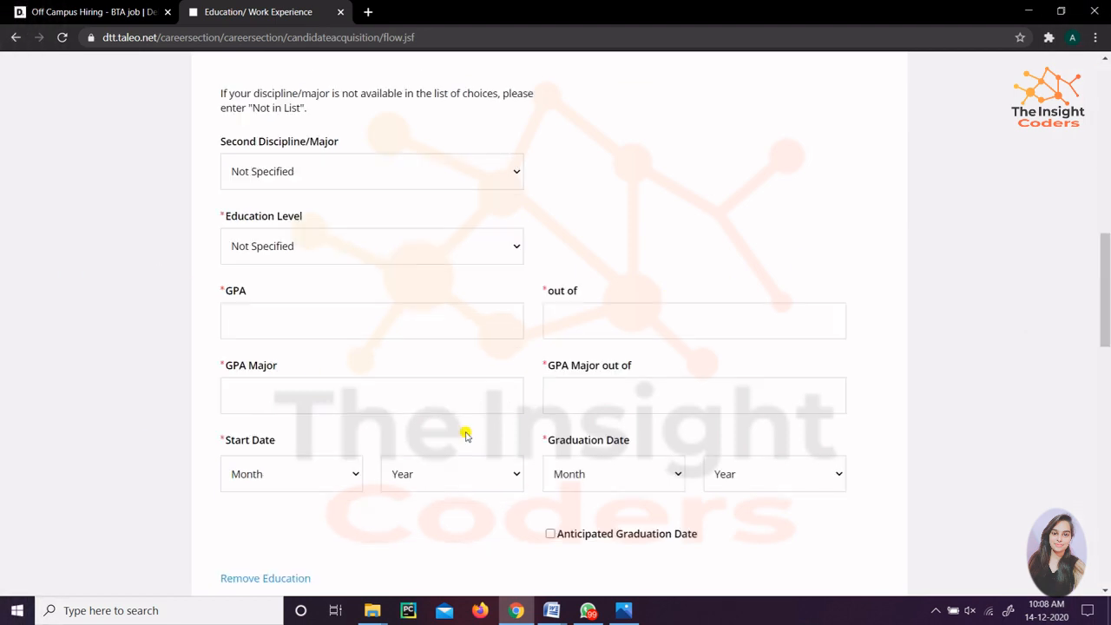
mouse_move(207, 335)
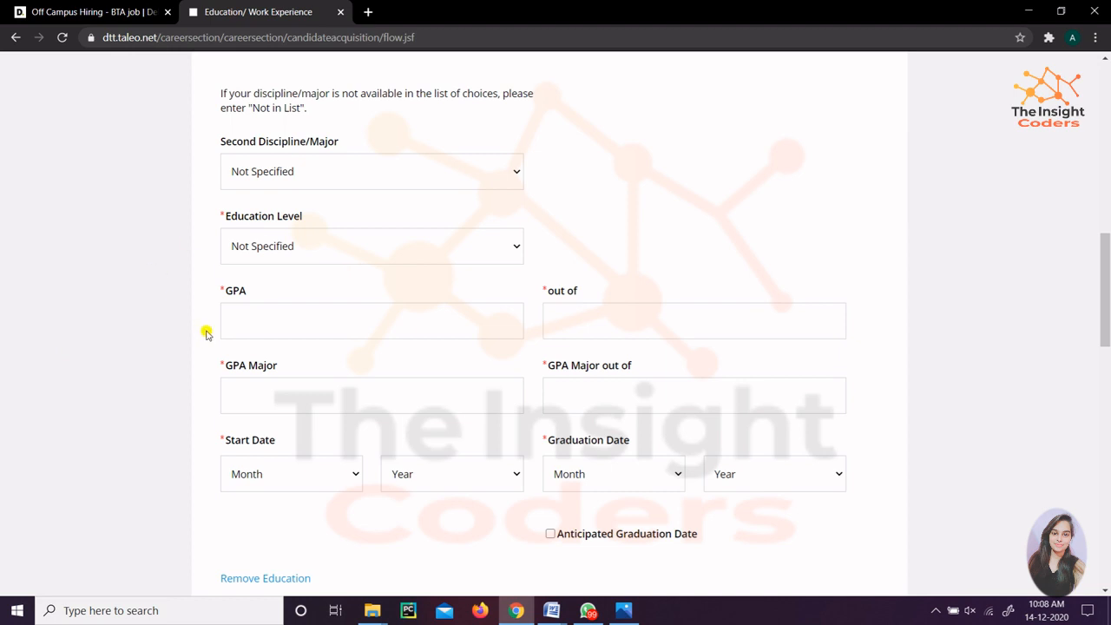
mouse_move(863, 345)
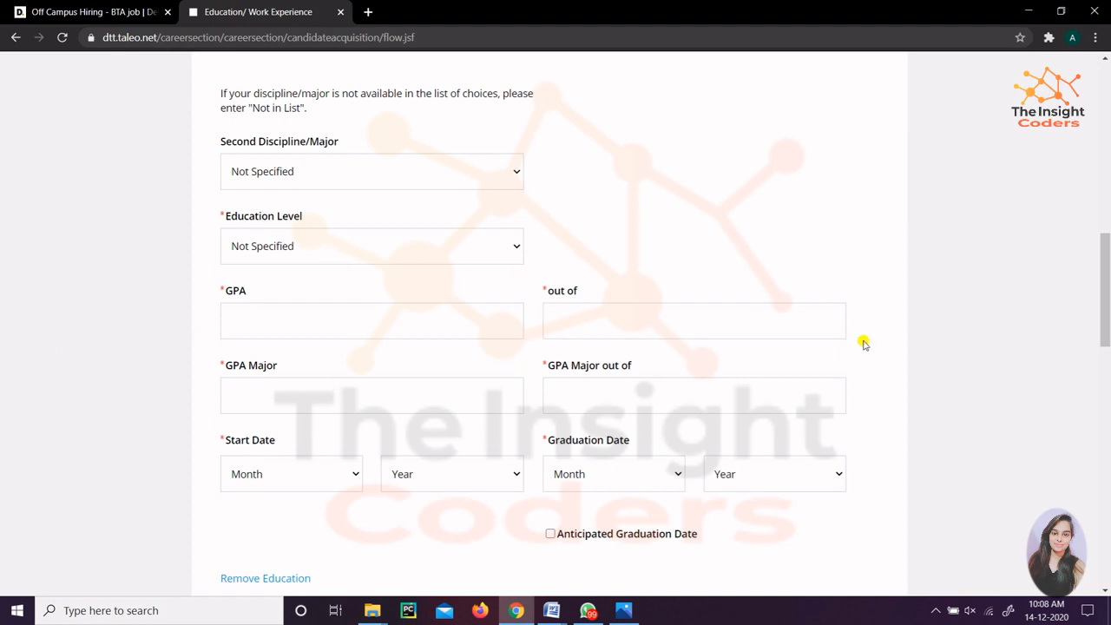
mouse_move(862, 339)
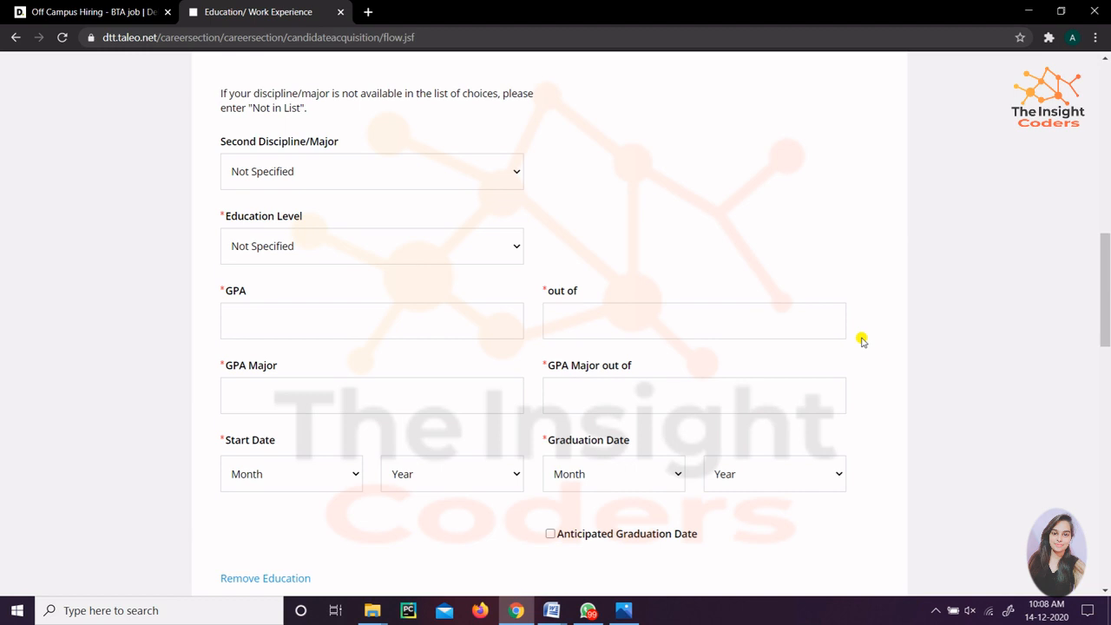
mouse_move(490, 206)
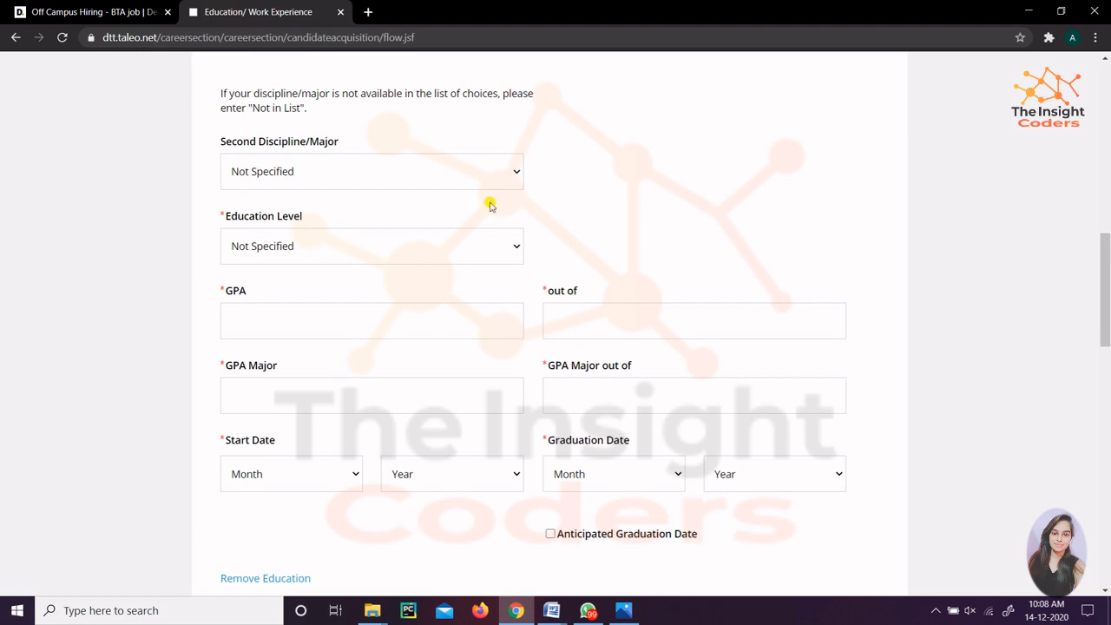
mouse_move(279, 333)
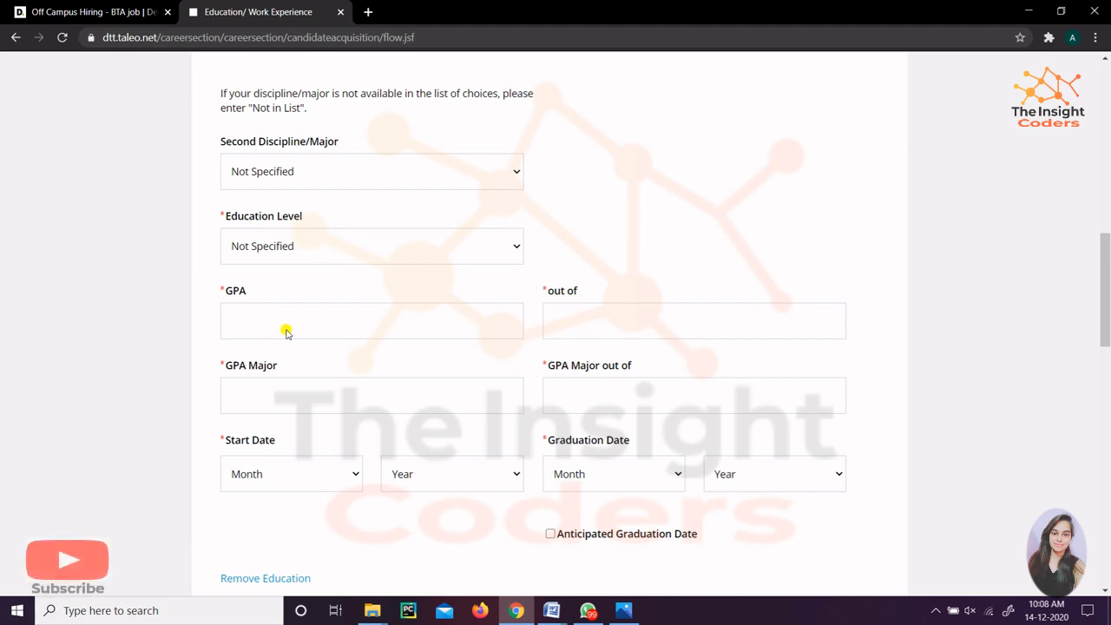
mouse_move(286, 324)
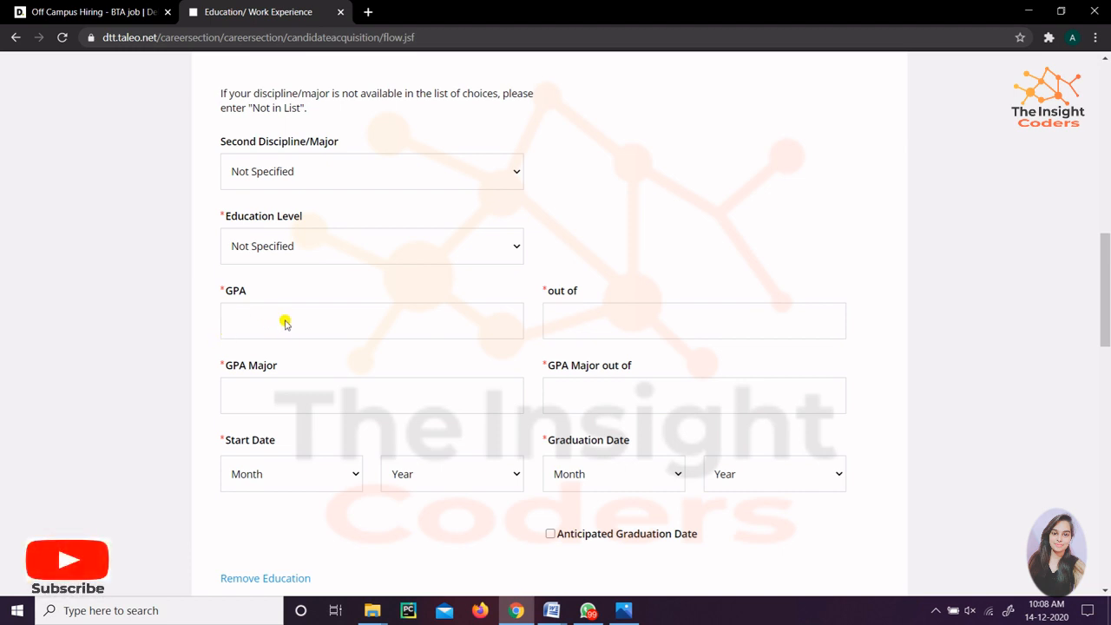
mouse_move(140, 443)
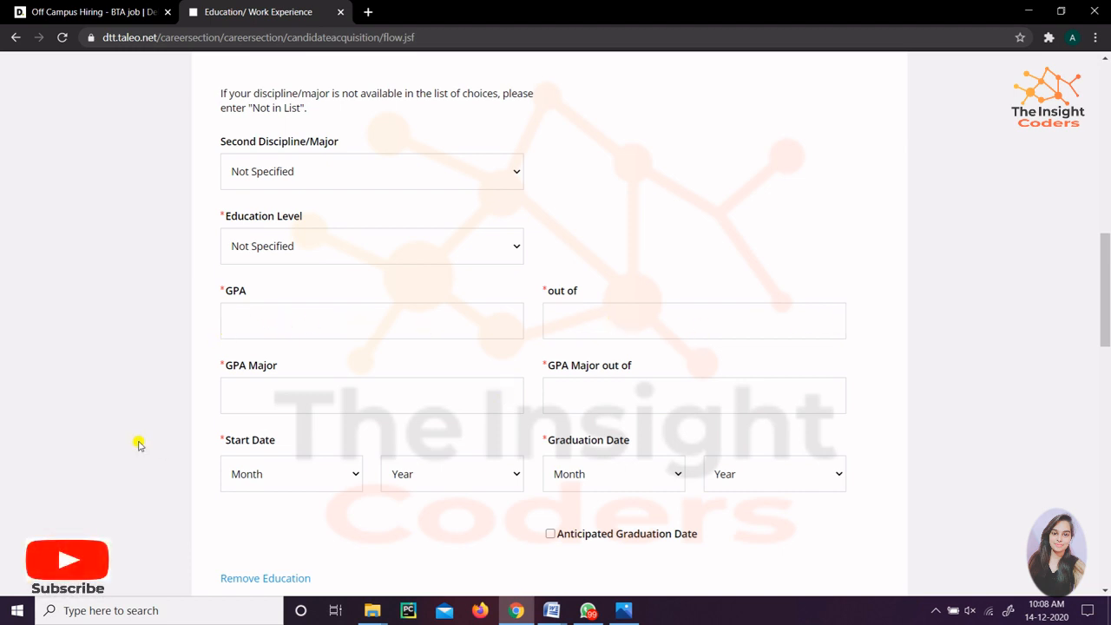
mouse_move(419, 395)
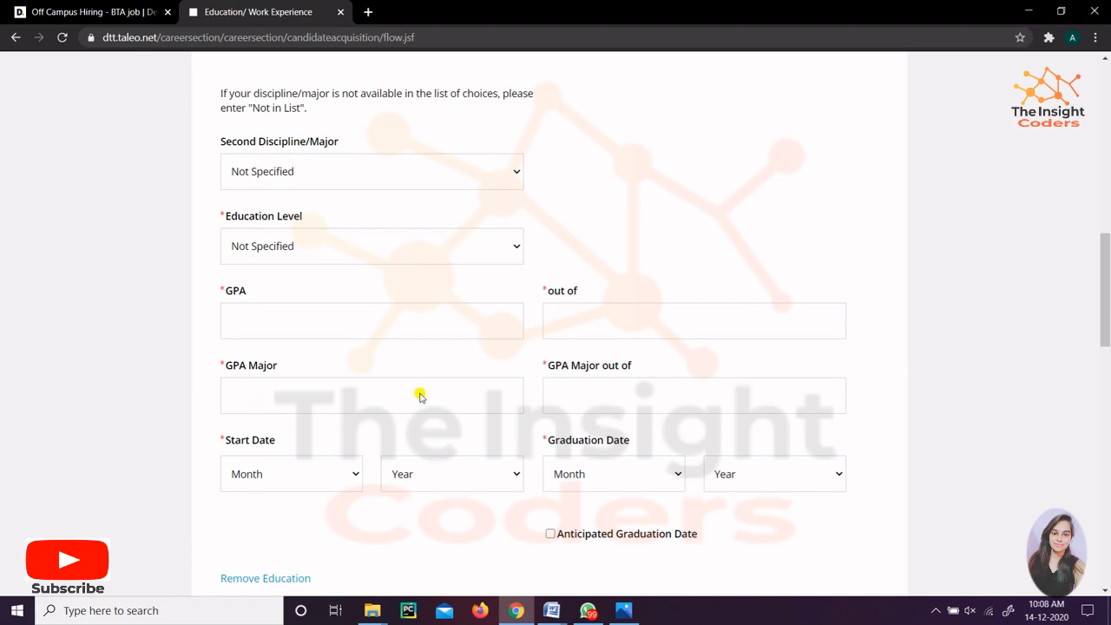
mouse_move(460, 392)
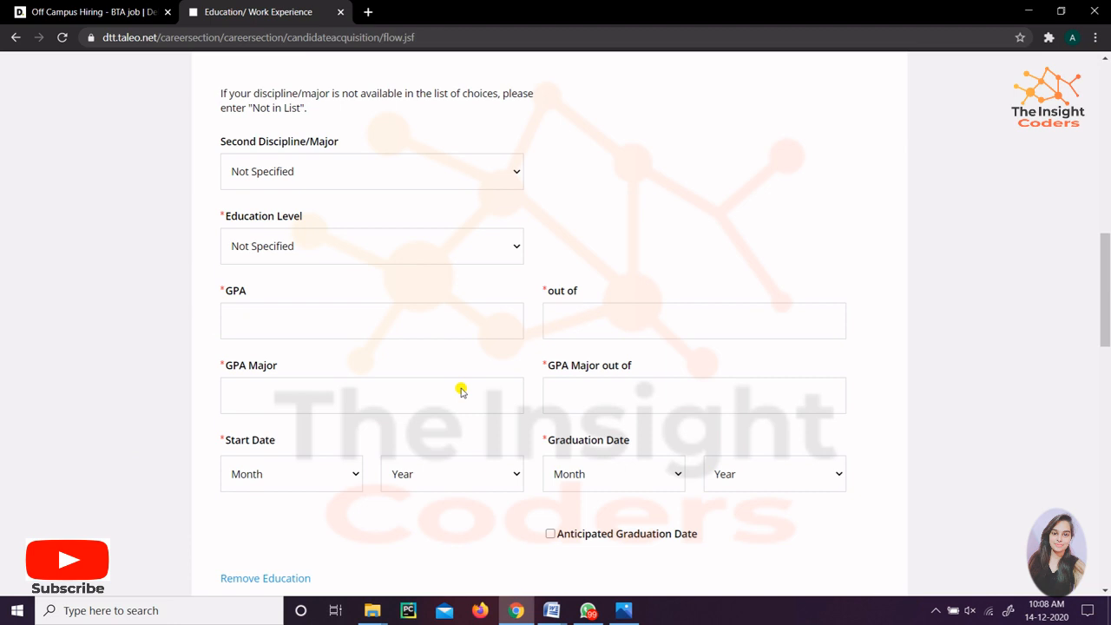
scroll("down", 3)
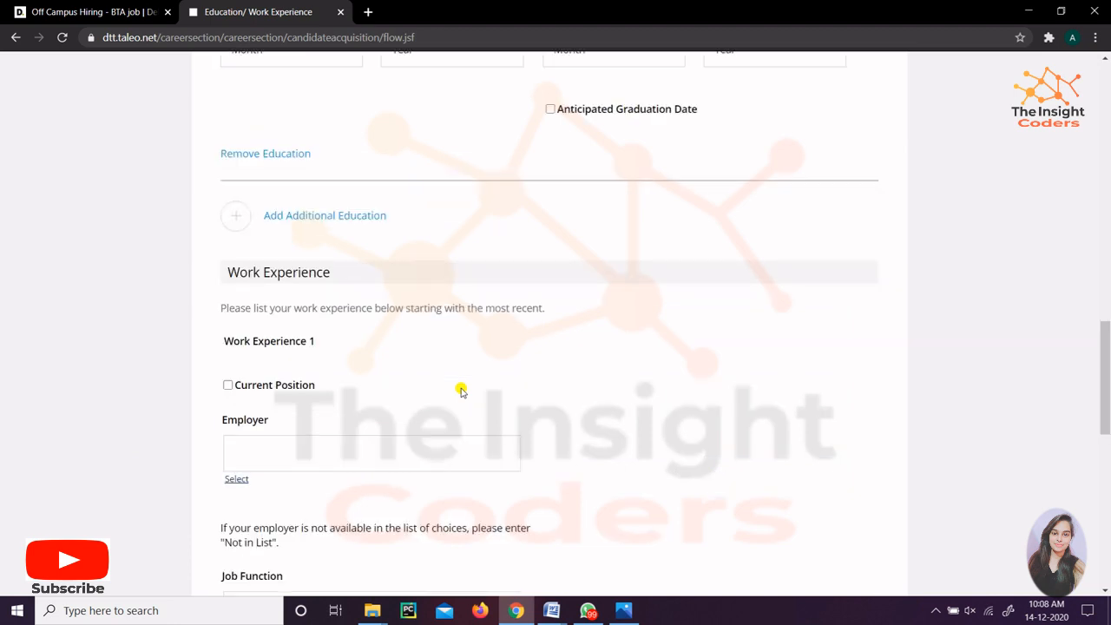
scroll("down", 3)
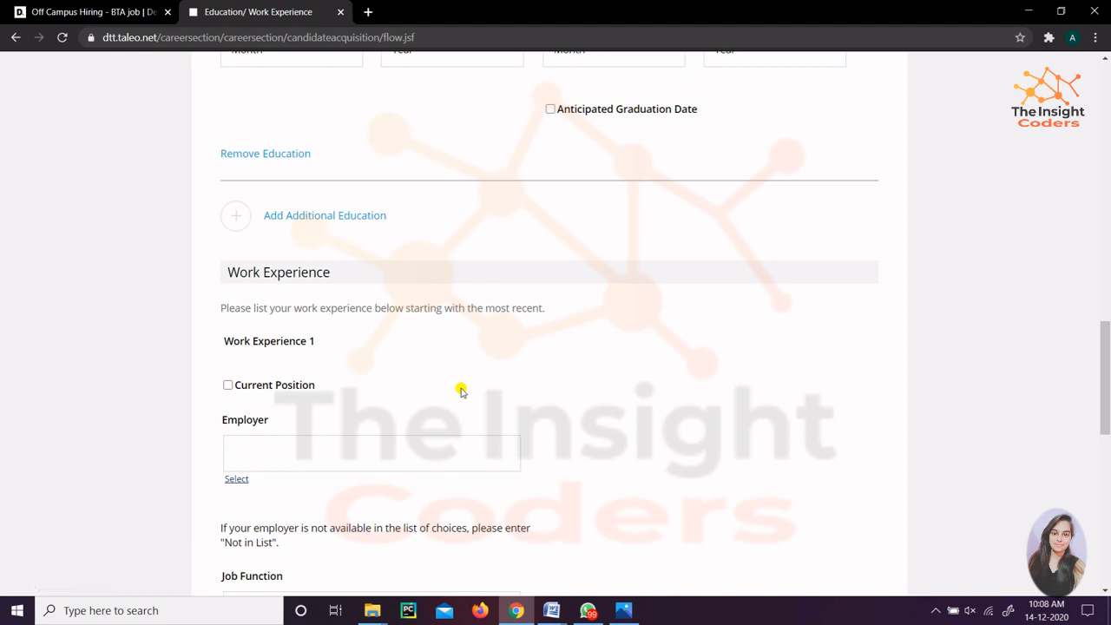
scroll("down", 3)
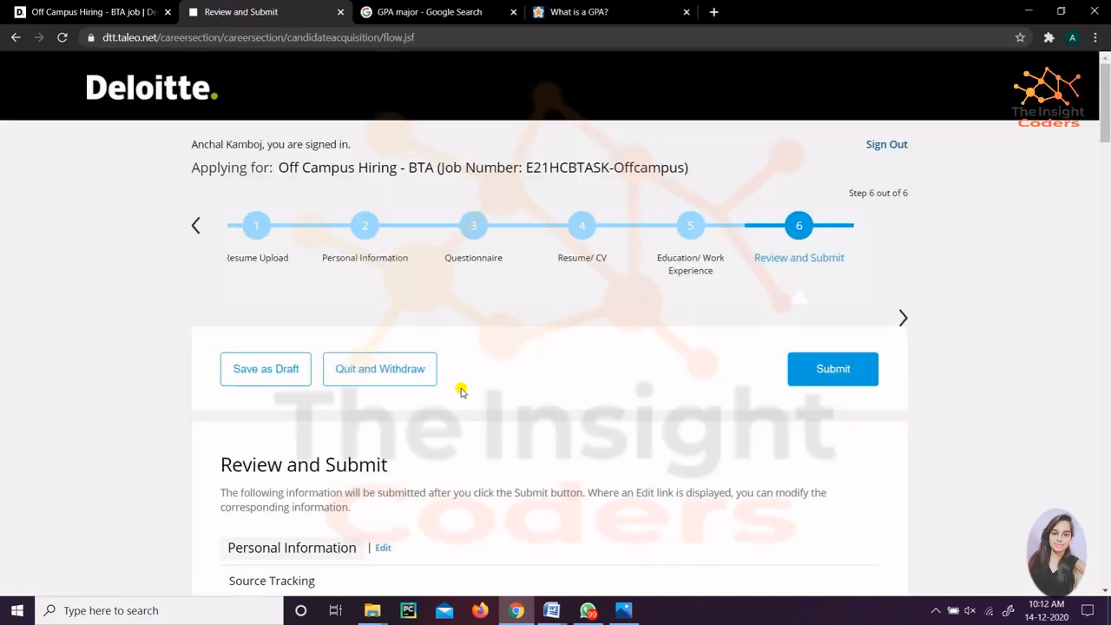
mouse_move(840, 277)
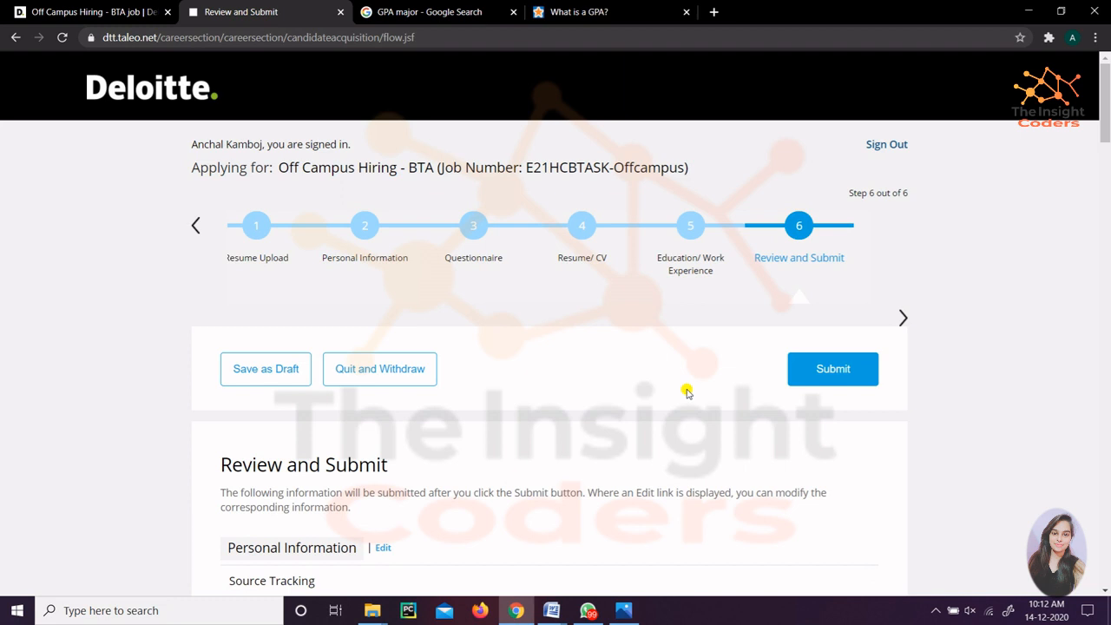
Submit the completed BTA application to reach the Process completed page.
left_click(832, 368)
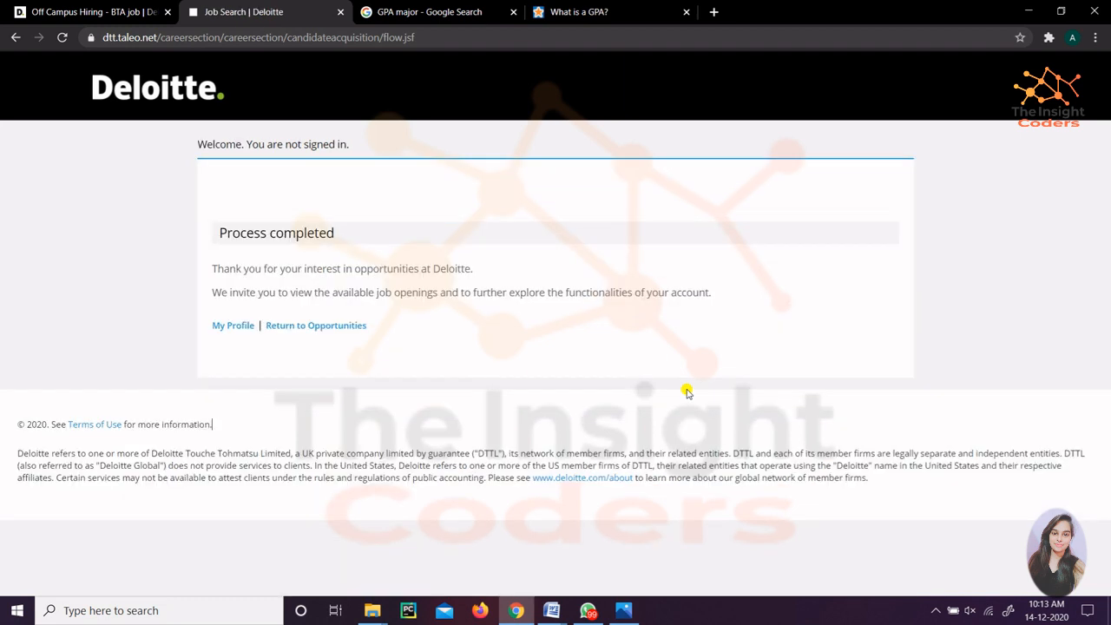
mouse_move(478, 213)
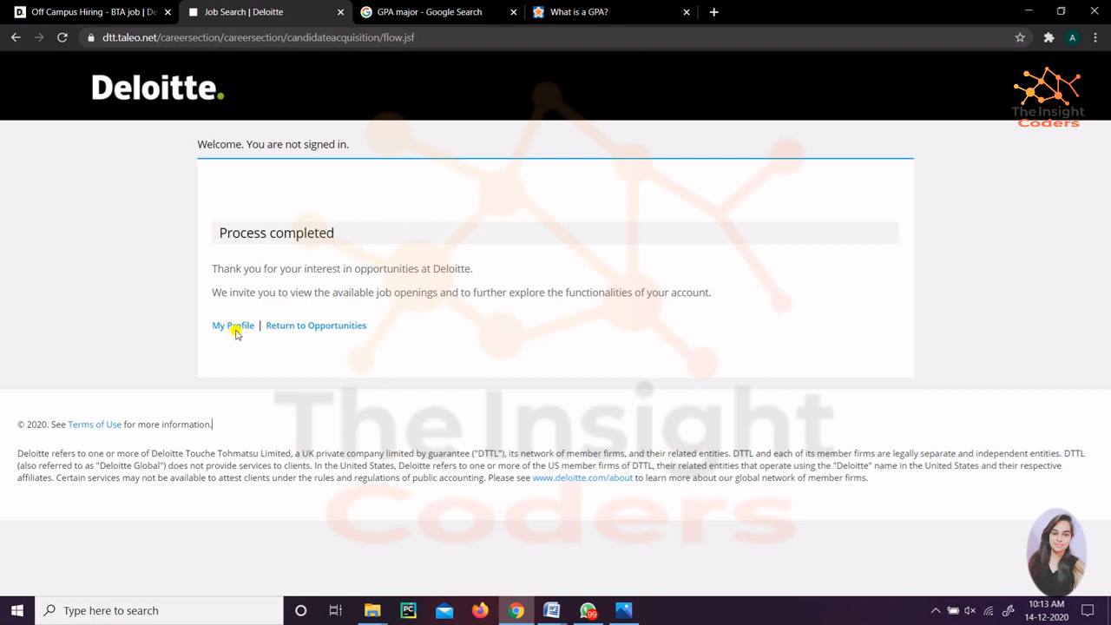
mouse_move(311, 404)
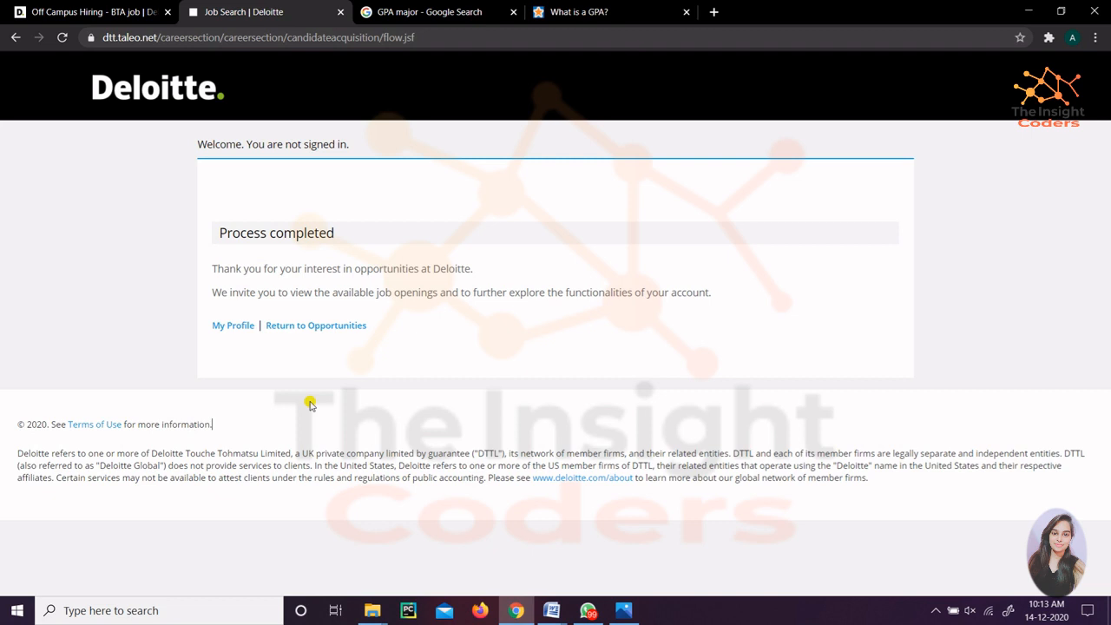